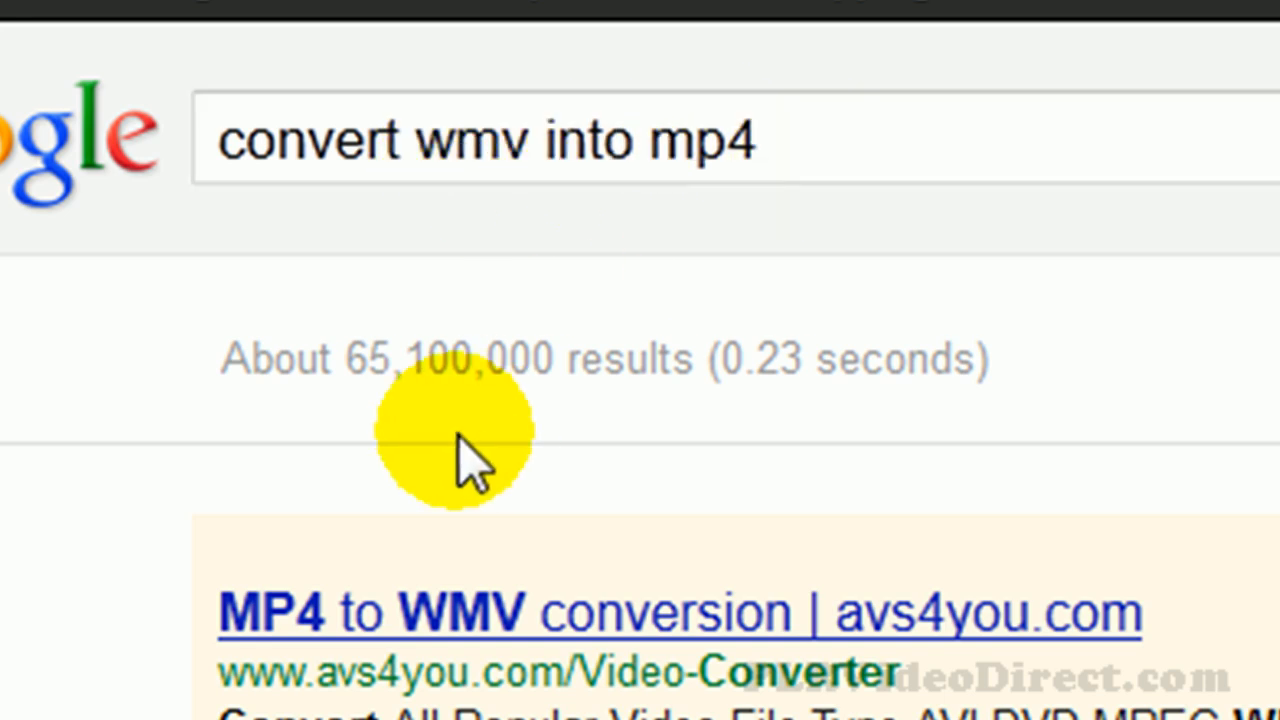
mouse_move(420, 384)
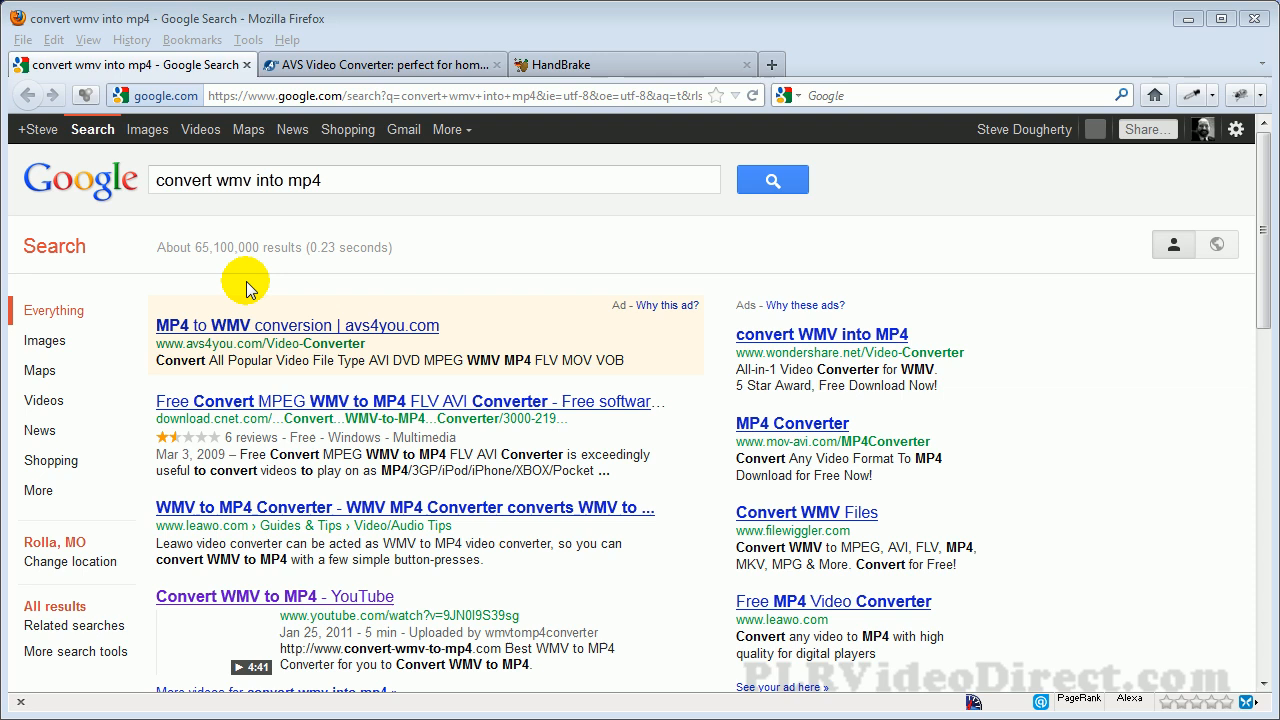
Browse the AVS Video Converter 8.1 product page, reviewing supported formats, features and version 8.1.2.510
left_click(162, 180)
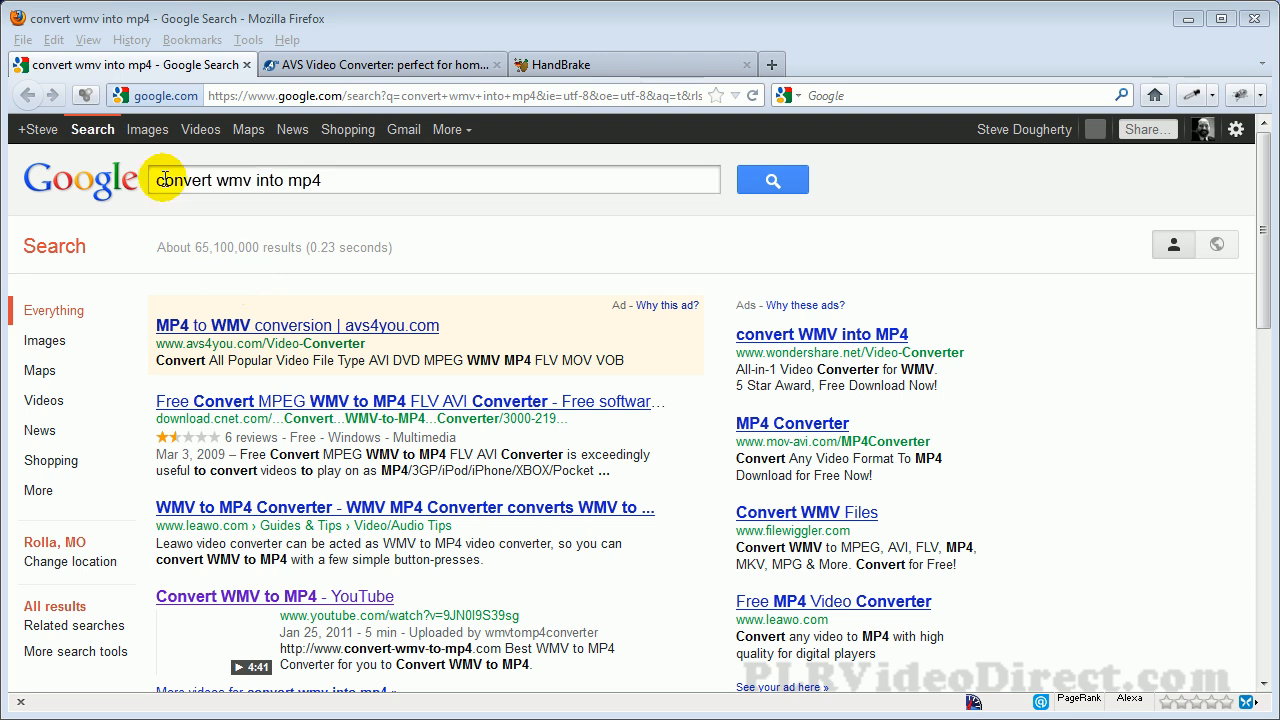
left_click(370, 64)
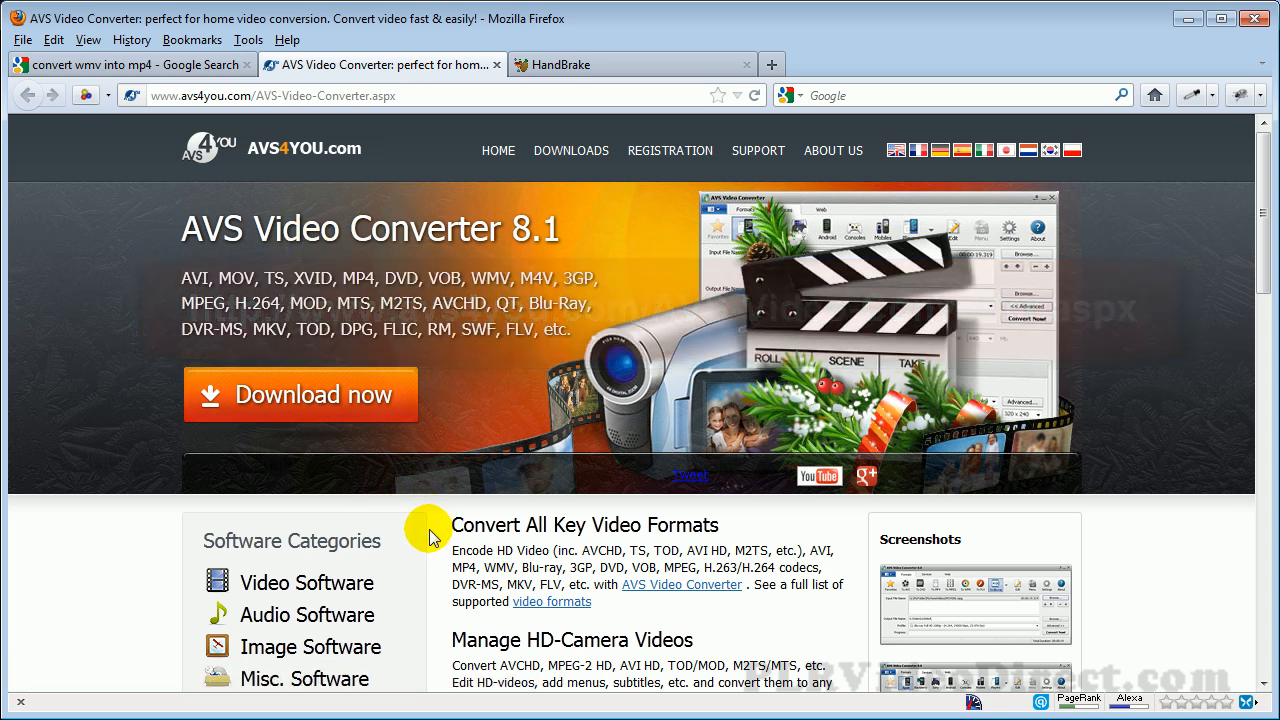
scroll("down", 3)
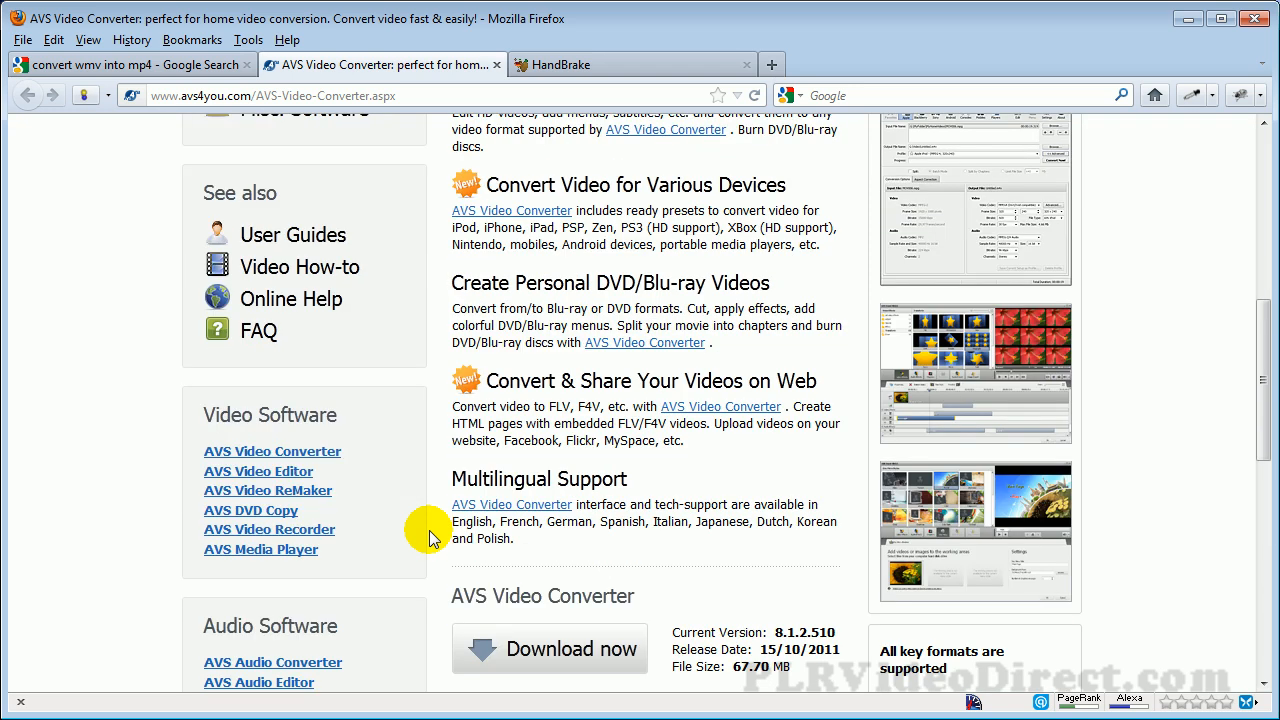
mouse_move(438, 540)
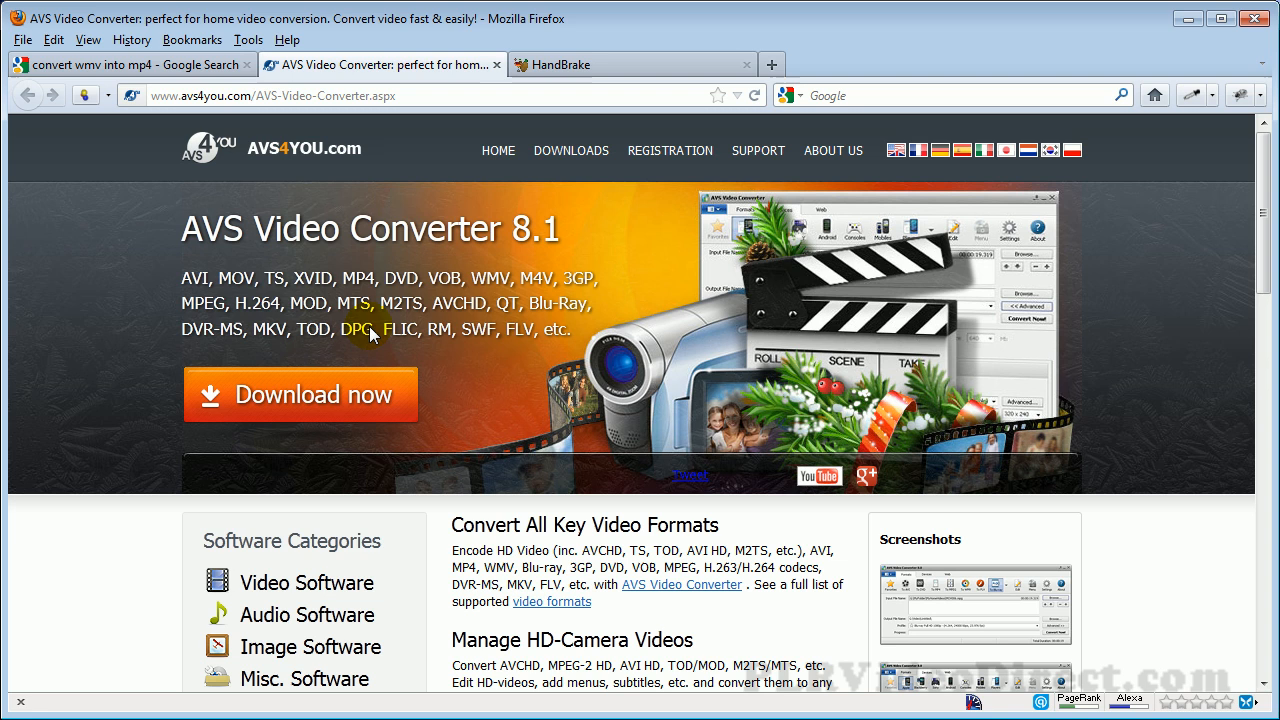
left_click(300, 396)
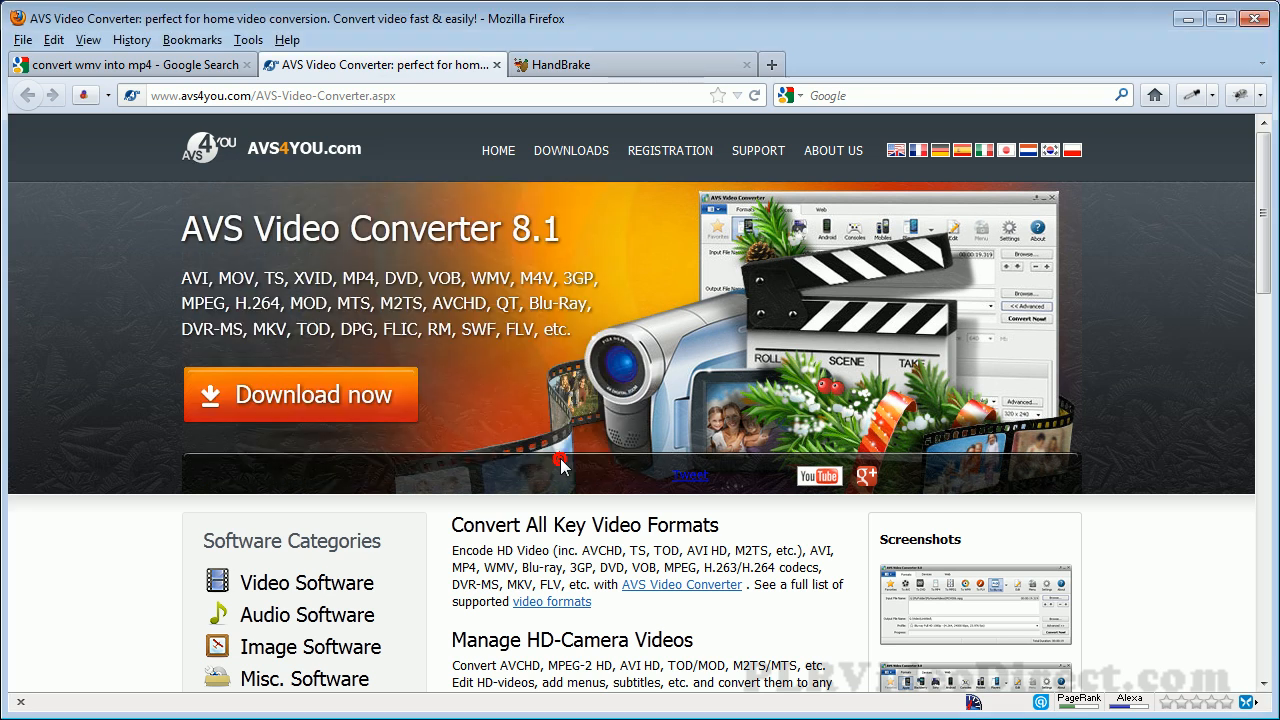
scroll("down", 3)
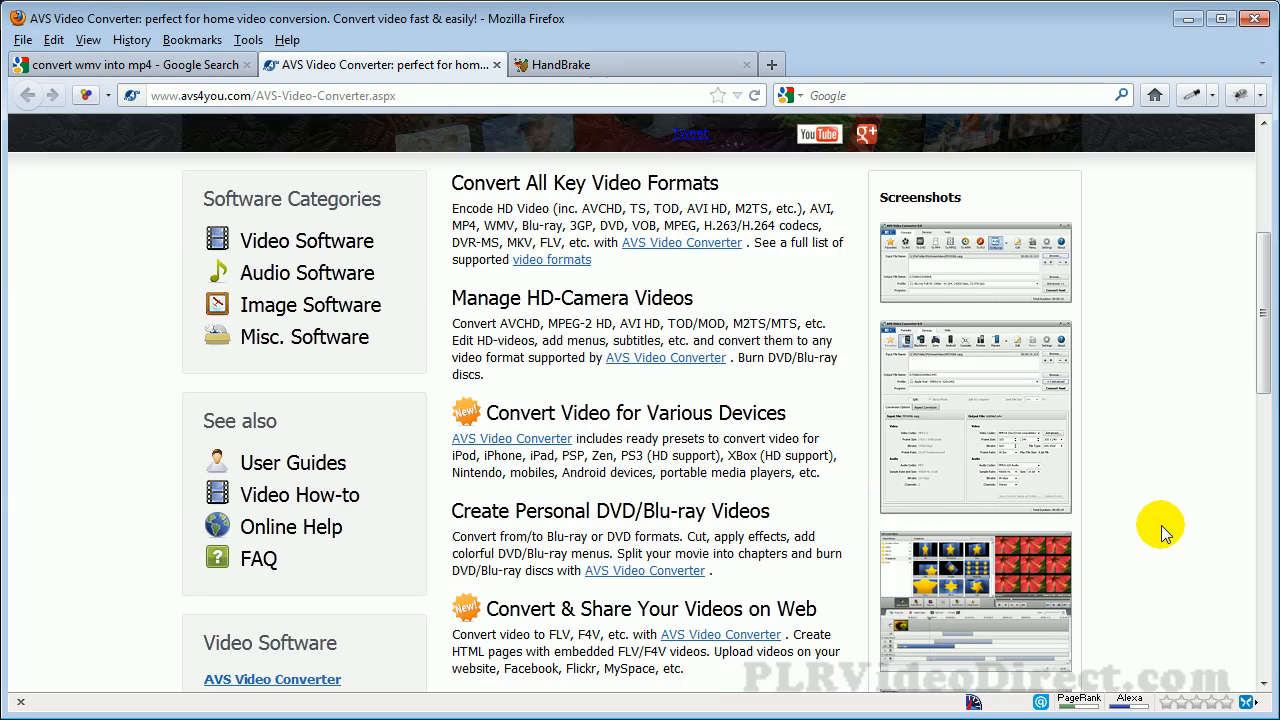
scroll("up", 3)
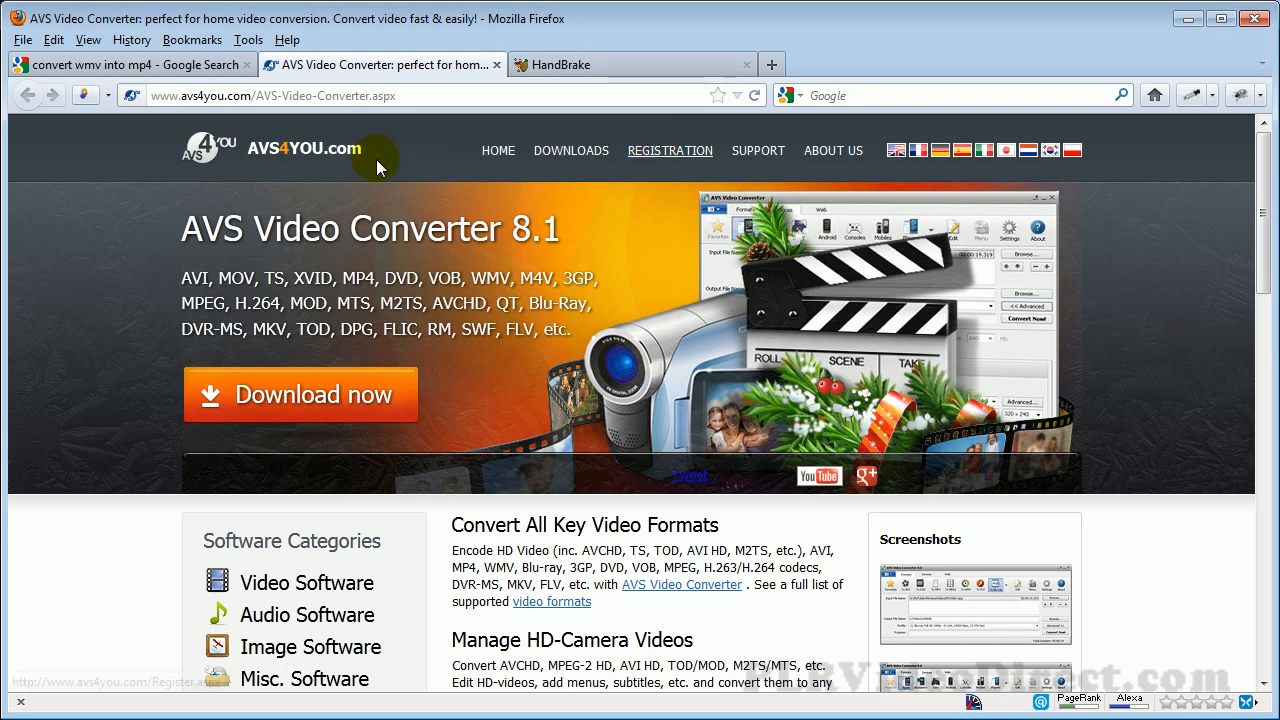
mouse_move(458, 284)
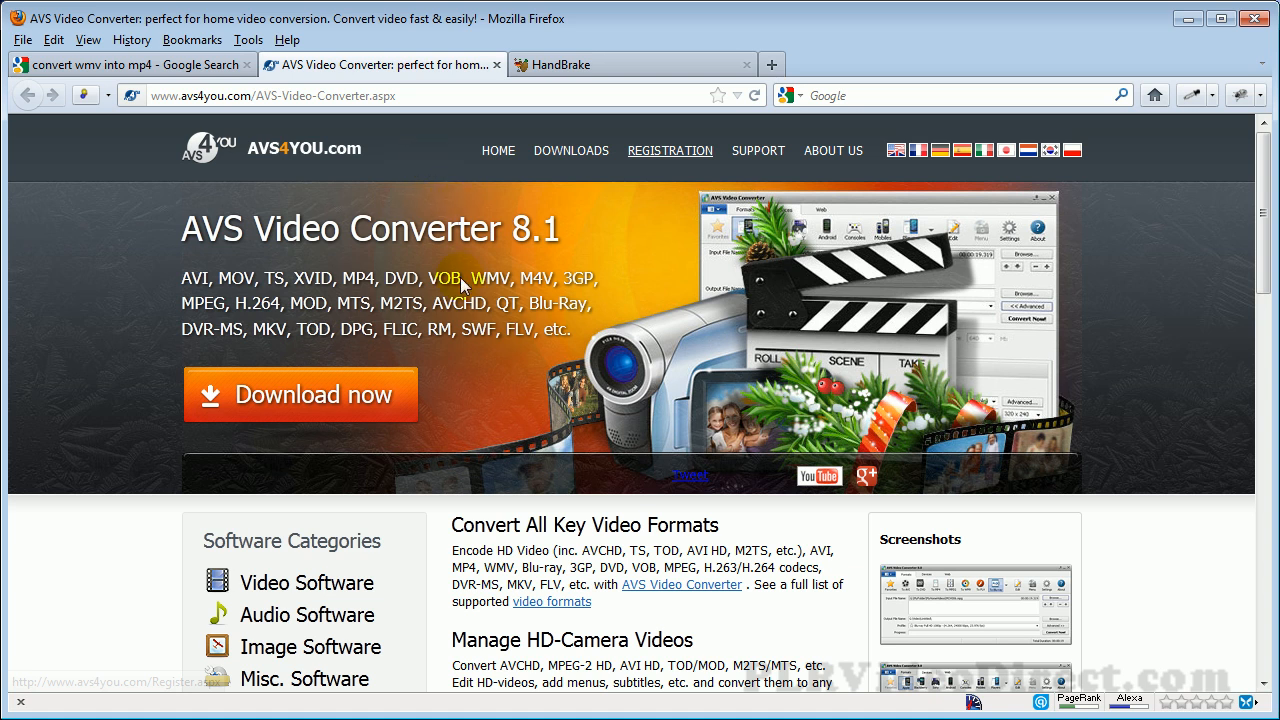
View the Registration pricing page (Unlimited $59, 1 year $39), then move to the HandBrake homepage
left_click(670, 150)
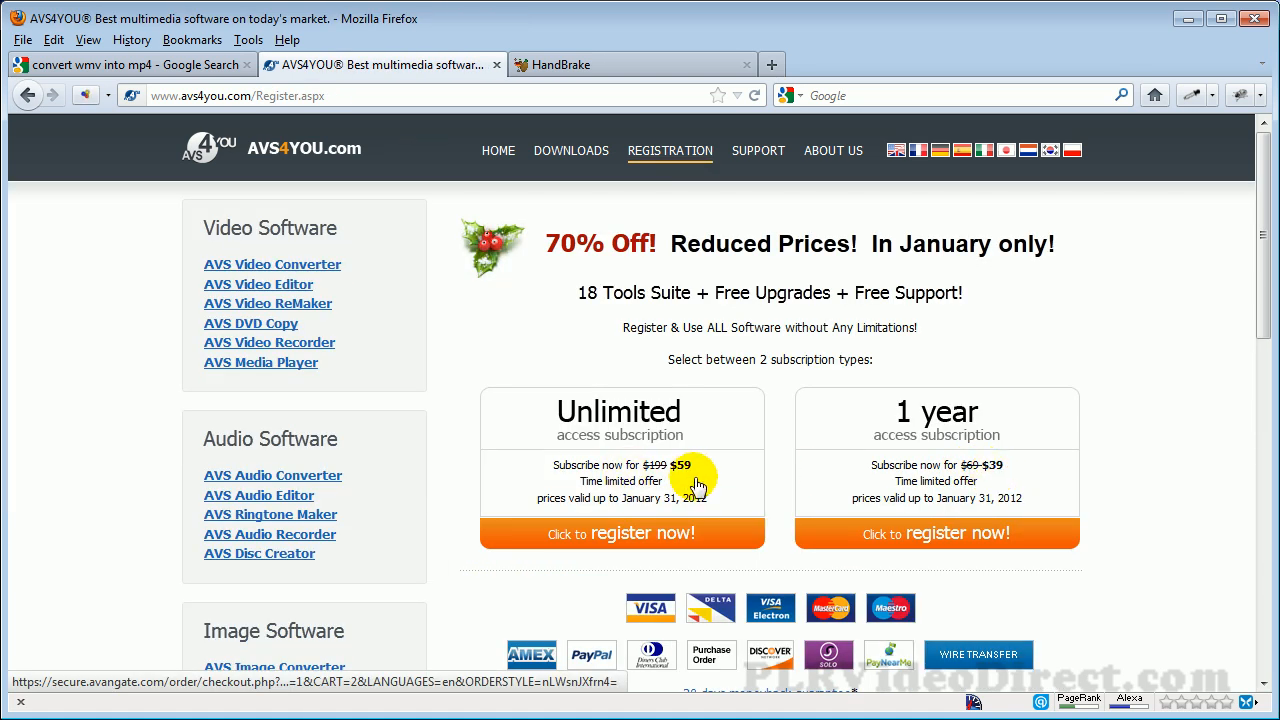
mouse_move(596, 468)
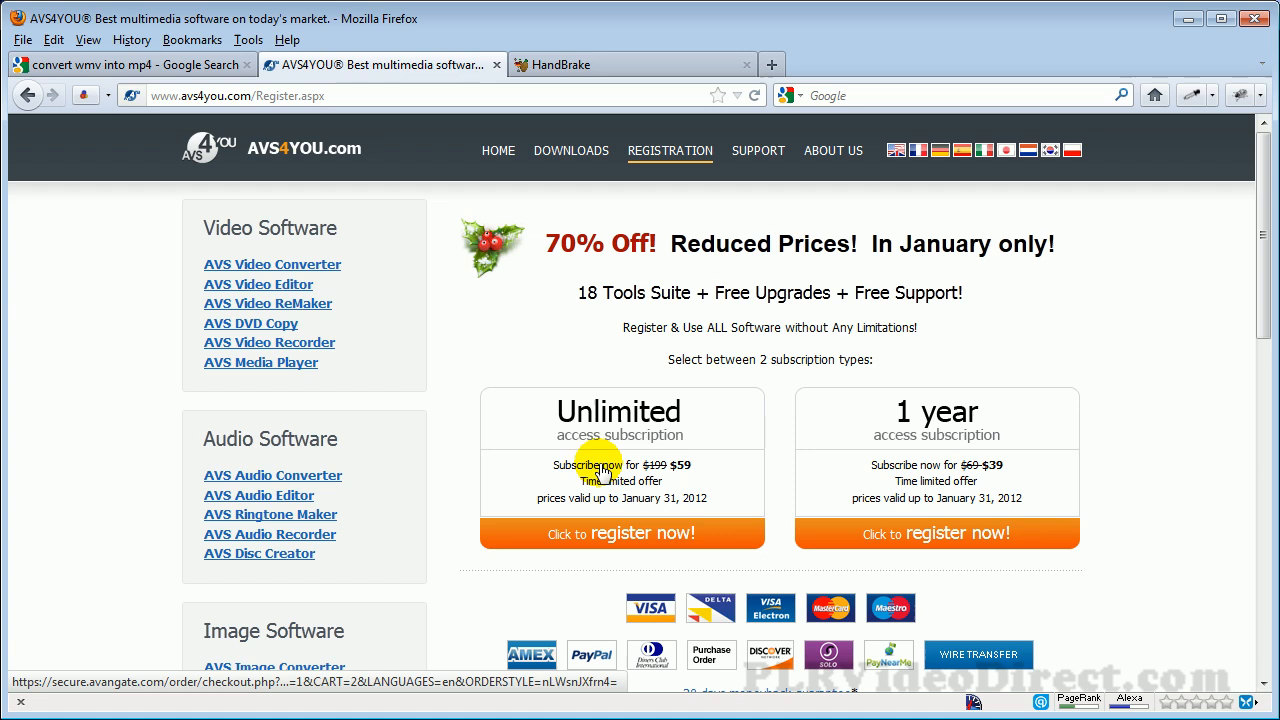
mouse_move(536, 444)
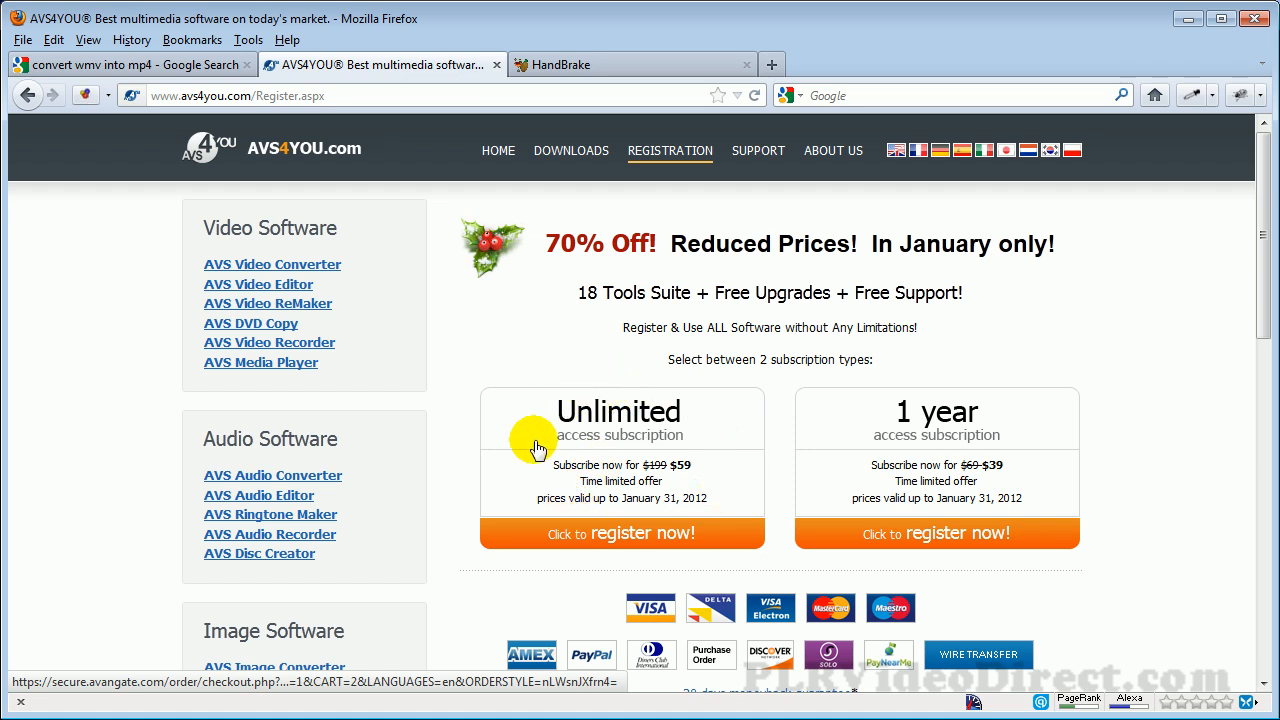
mouse_move(700, 446)
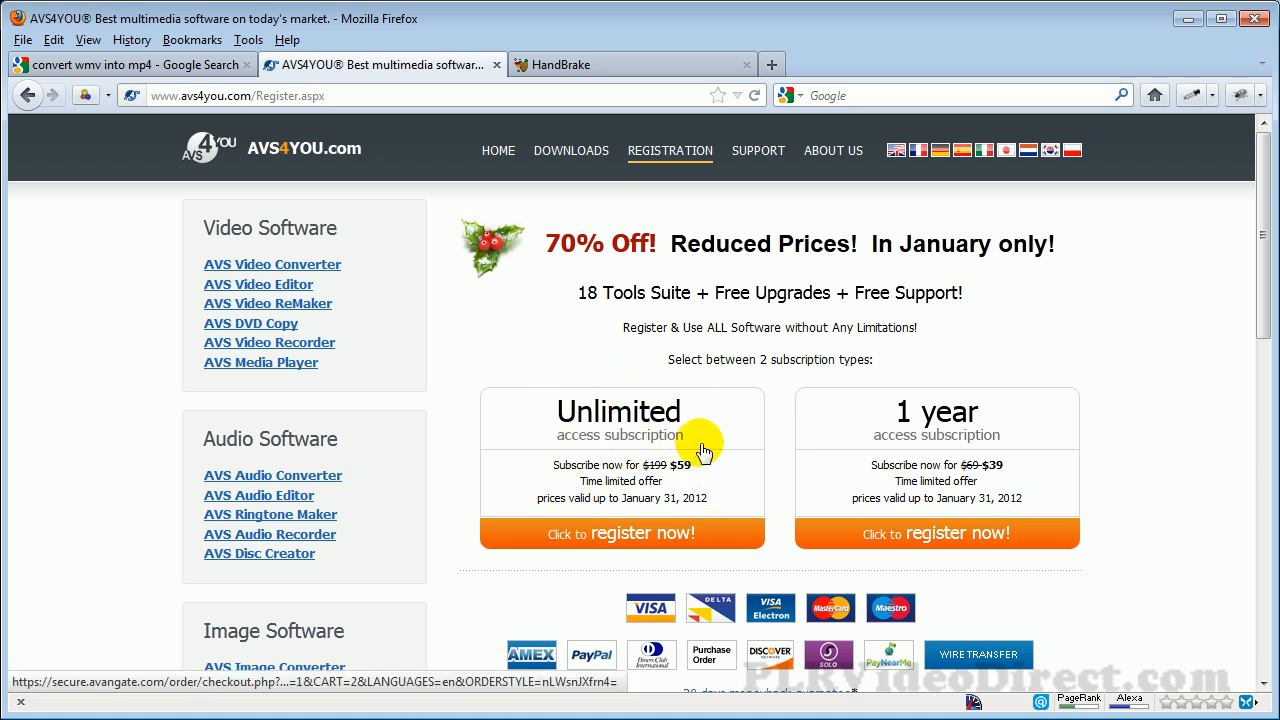
mouse_move(506, 396)
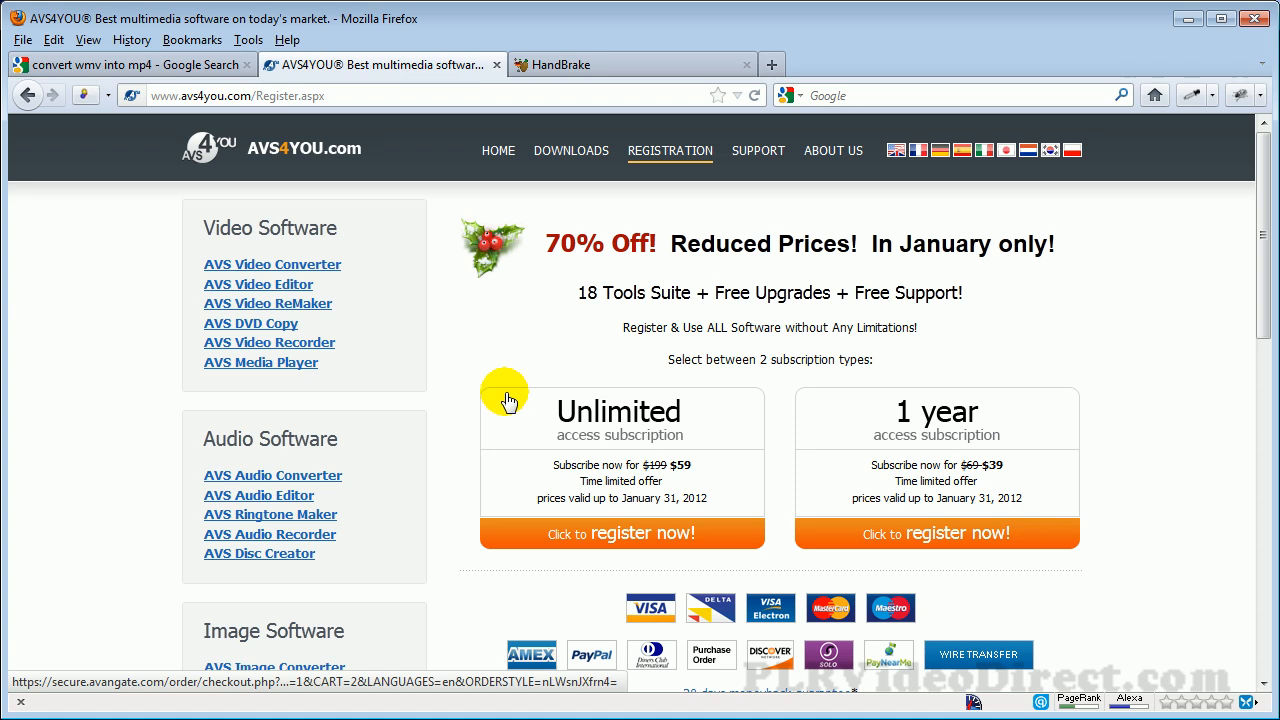
mouse_move(676, 468)
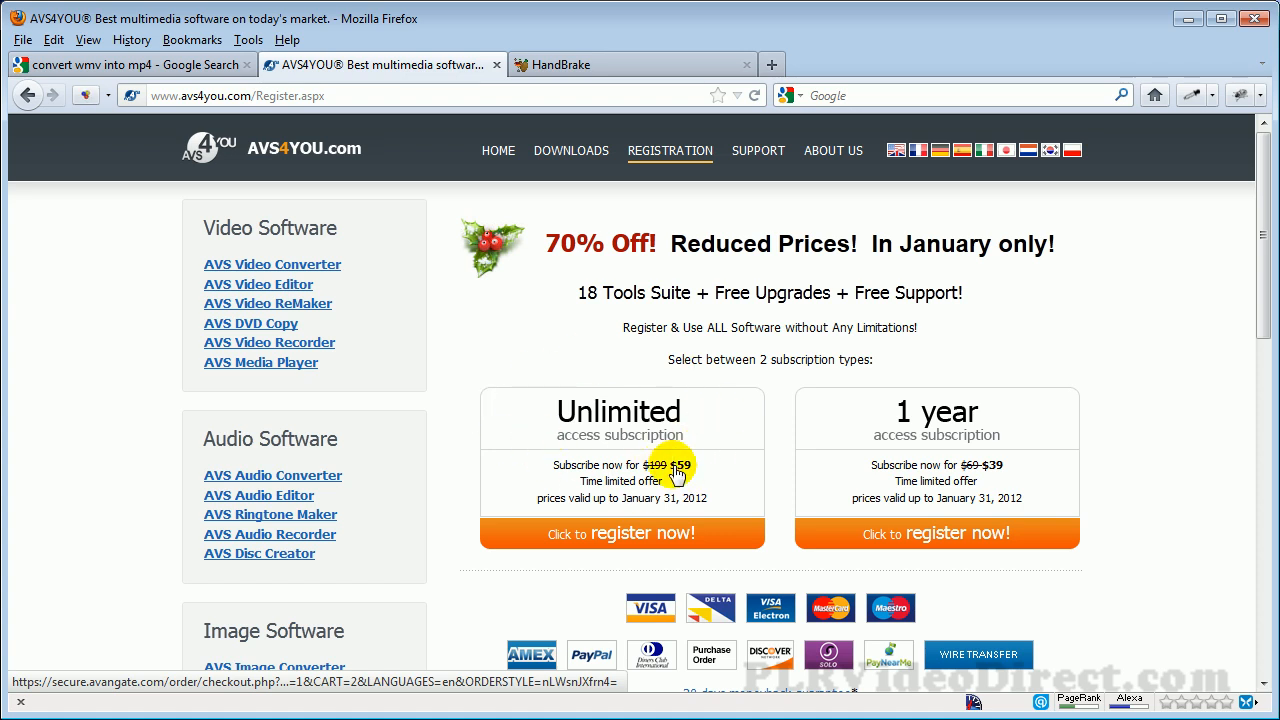
mouse_move(620, 538)
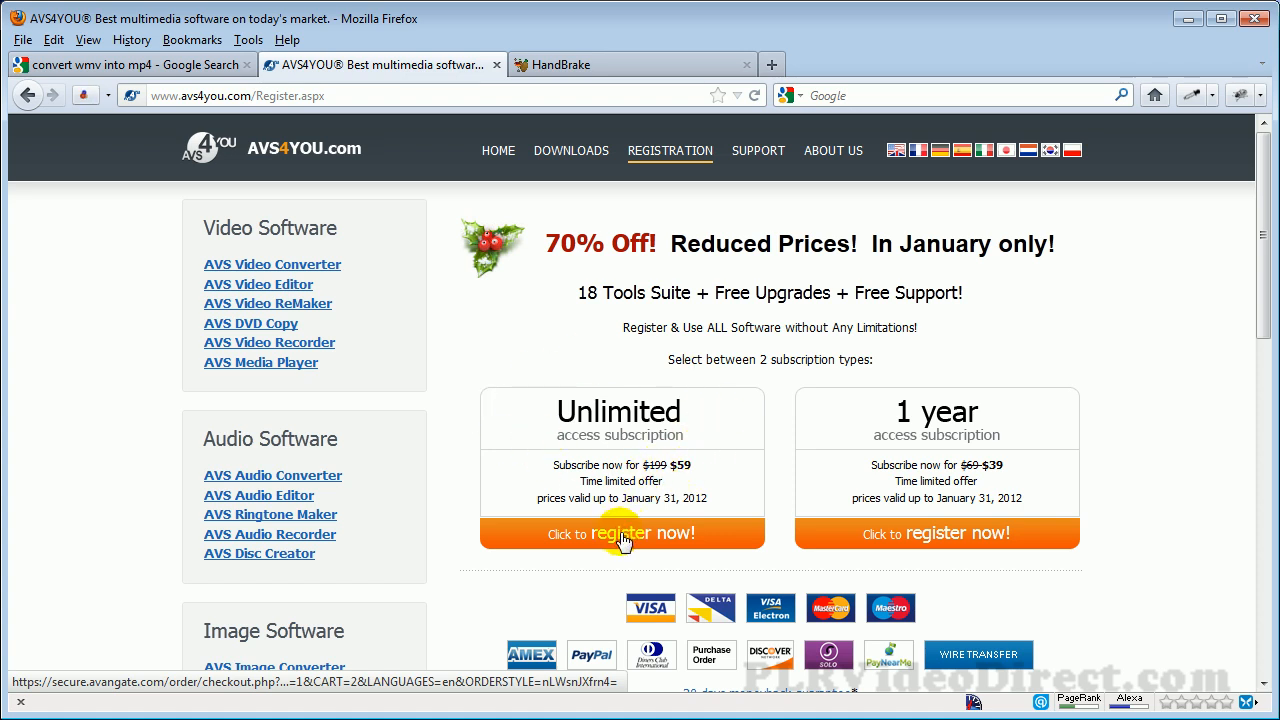
mouse_move(992, 468)
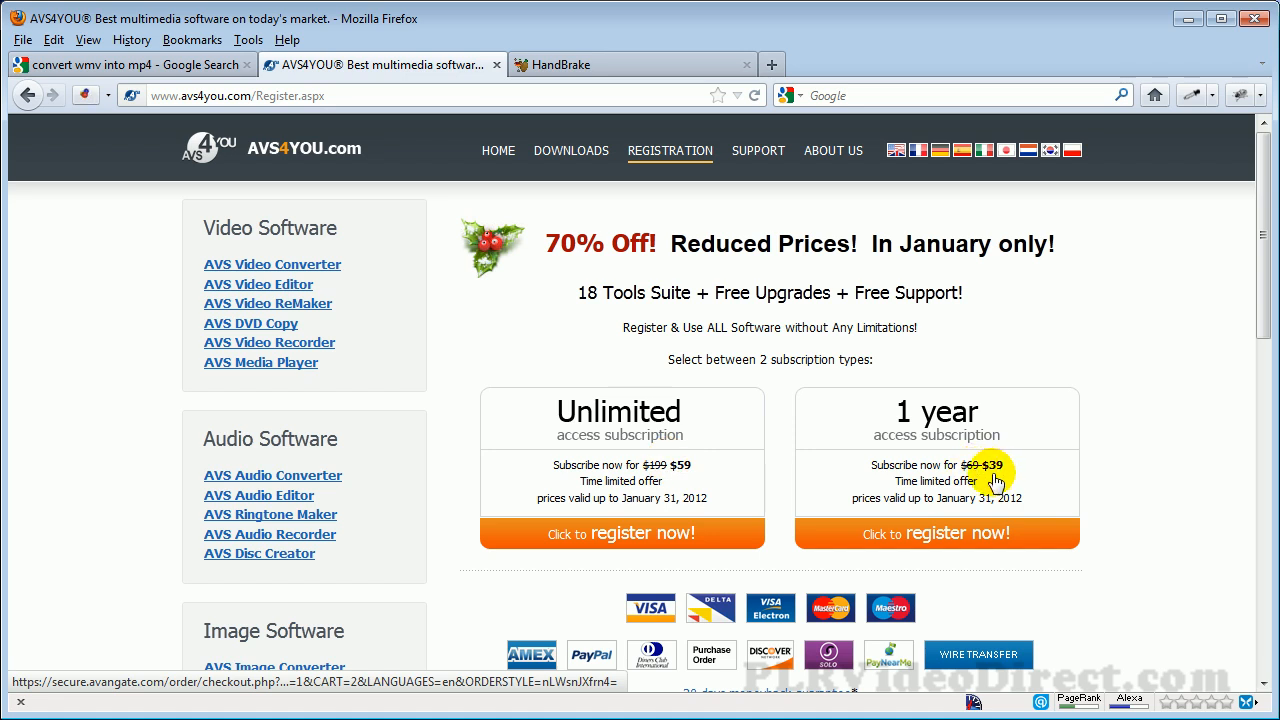
mouse_move(998, 504)
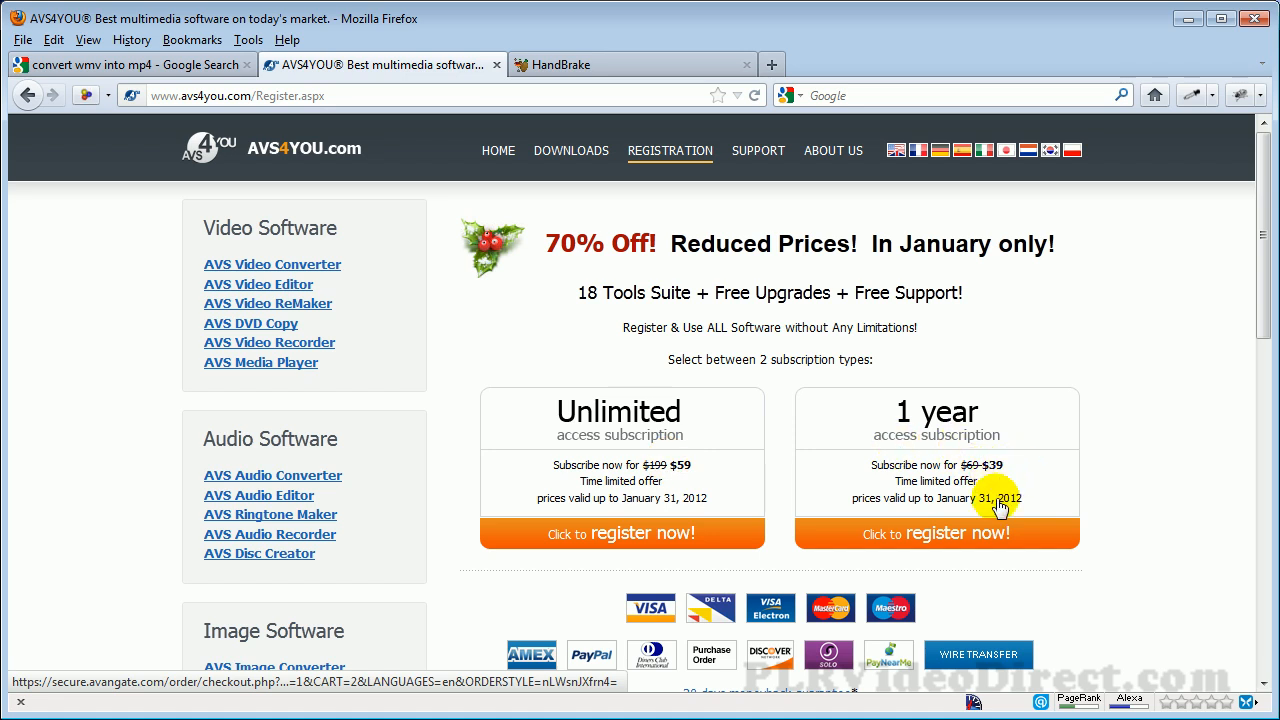
mouse_move(890, 478)
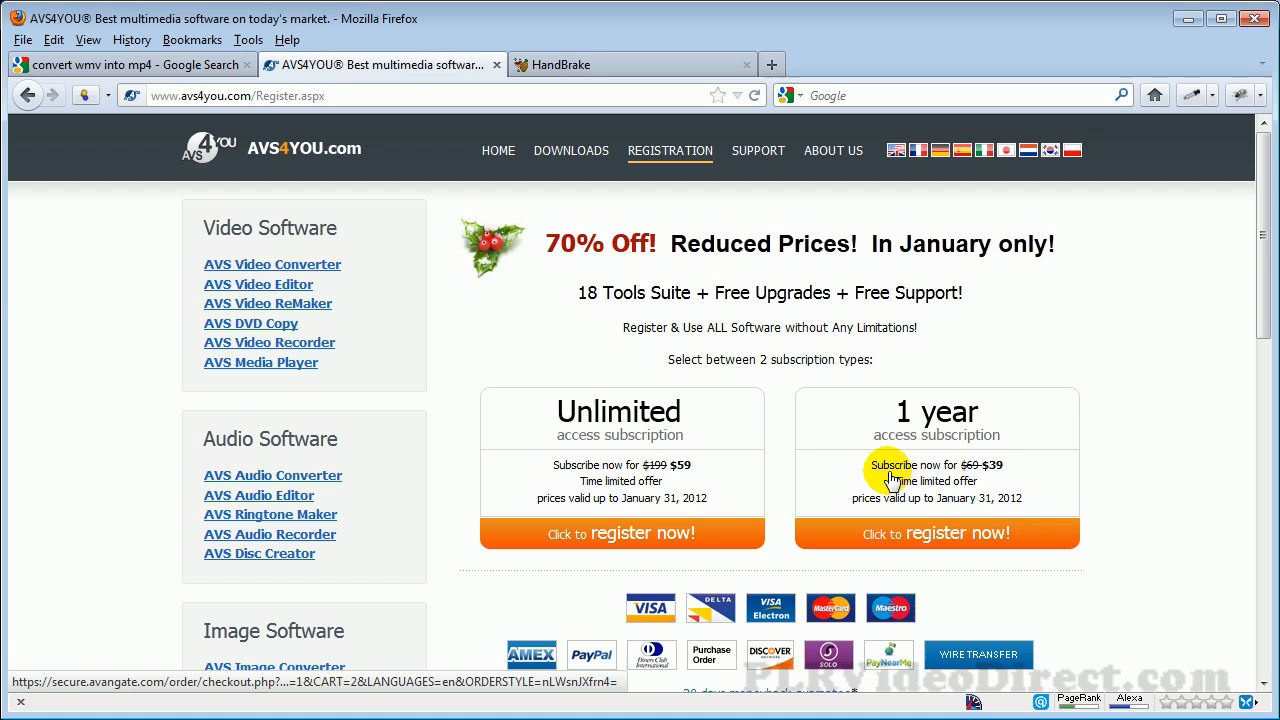
mouse_move(670, 488)
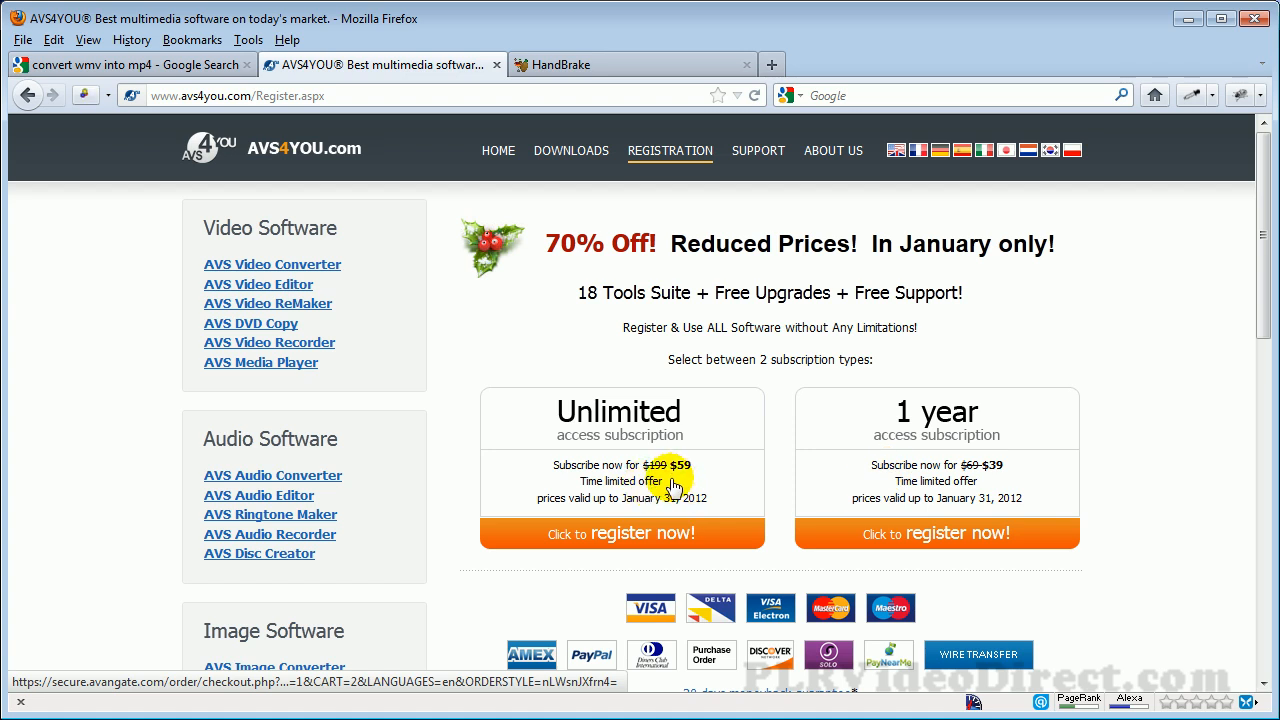
mouse_move(570, 516)
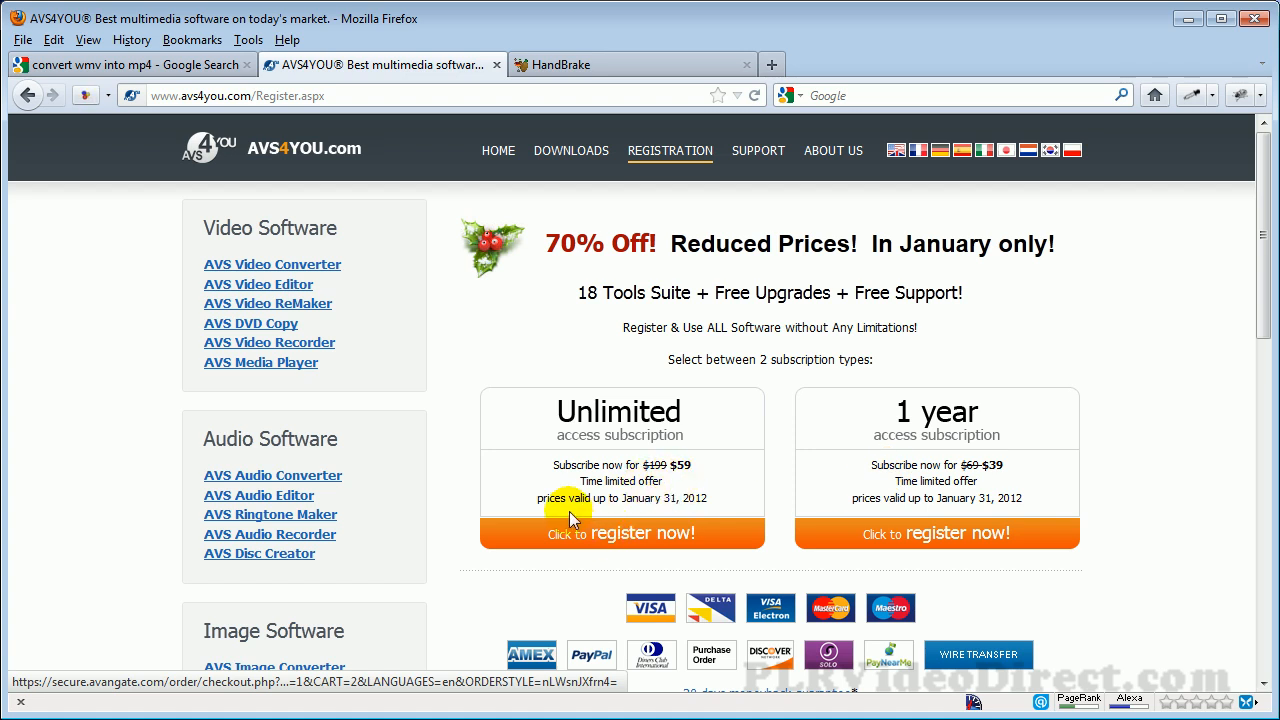
mouse_move(976, 472)
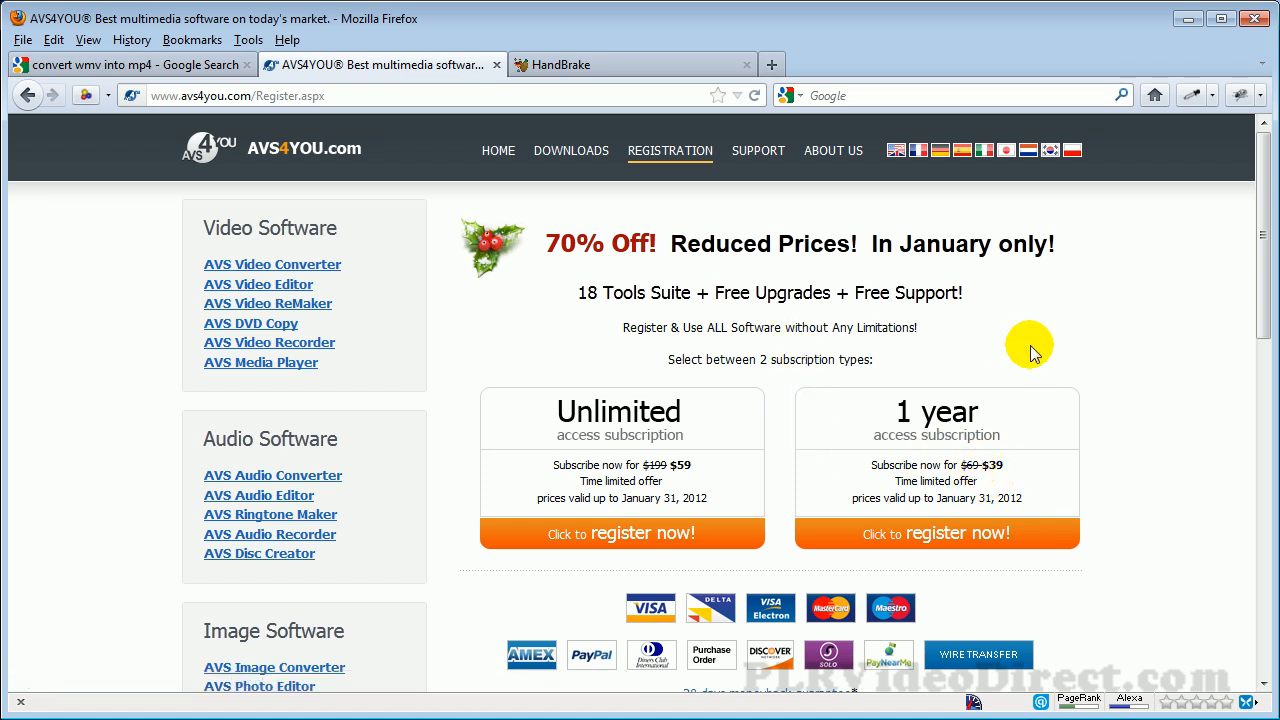
left_click(620, 64)
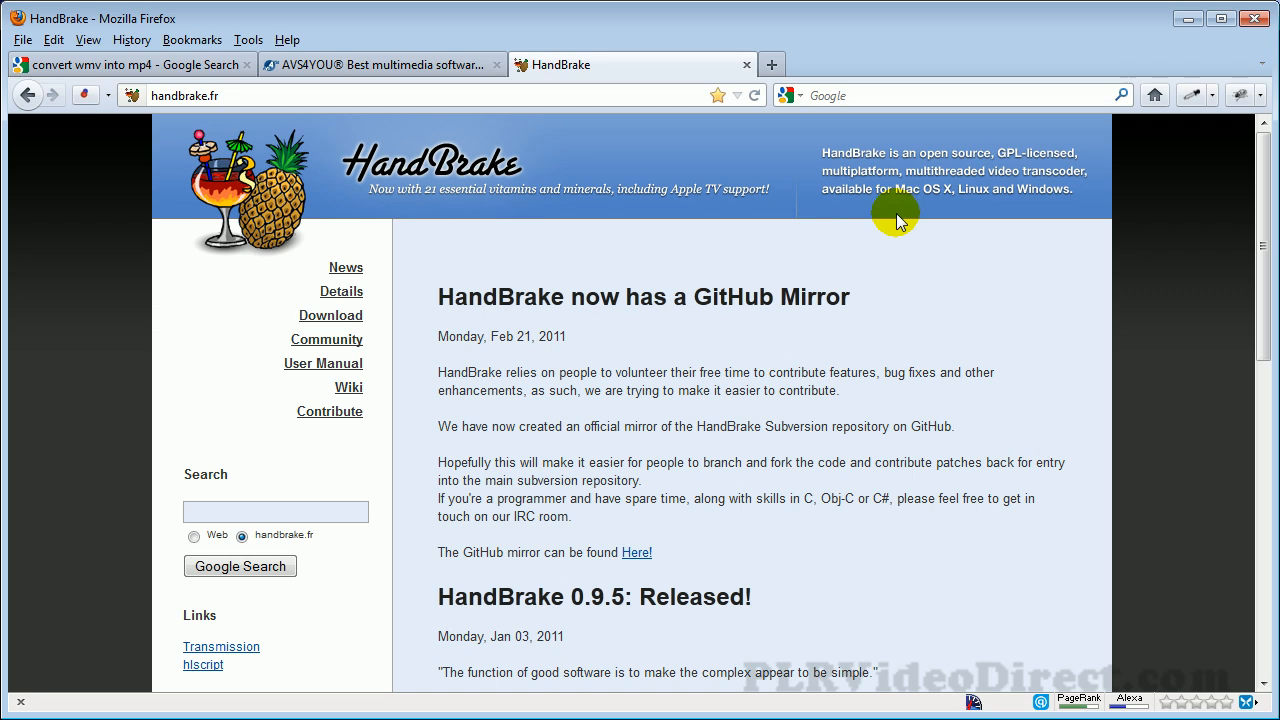
mouse_move(644, 256)
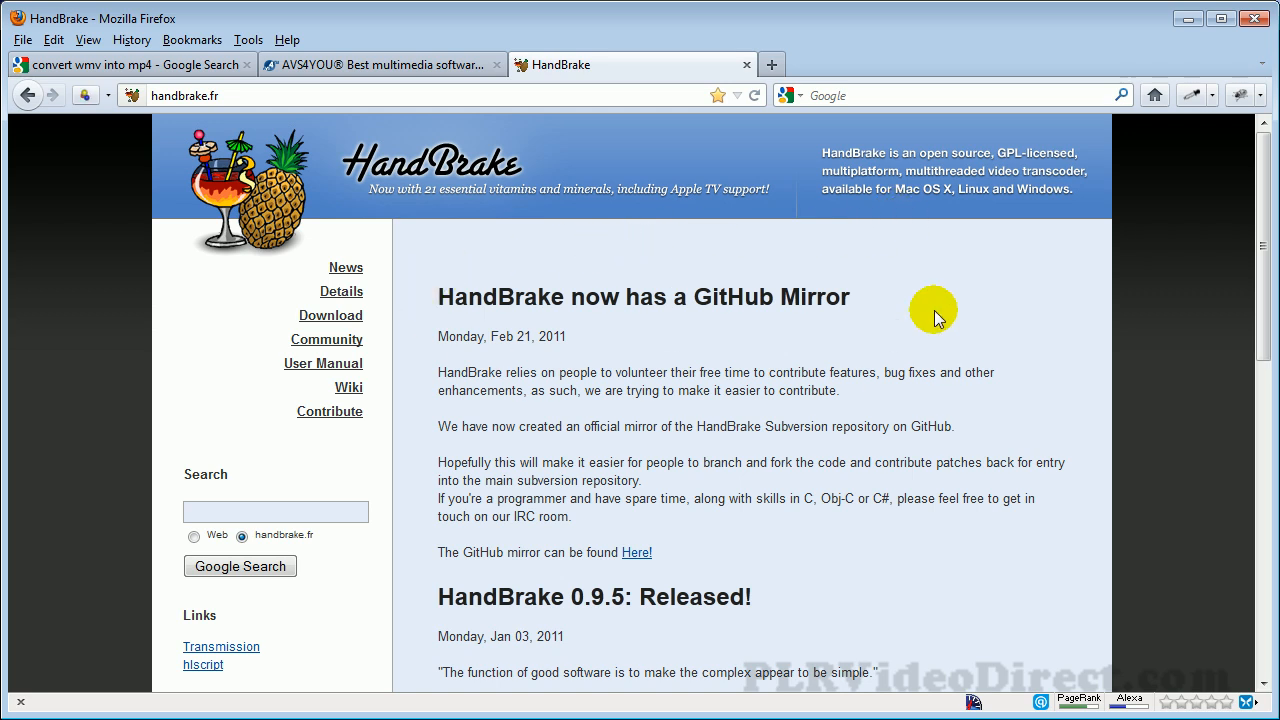
mouse_move(864, 304)
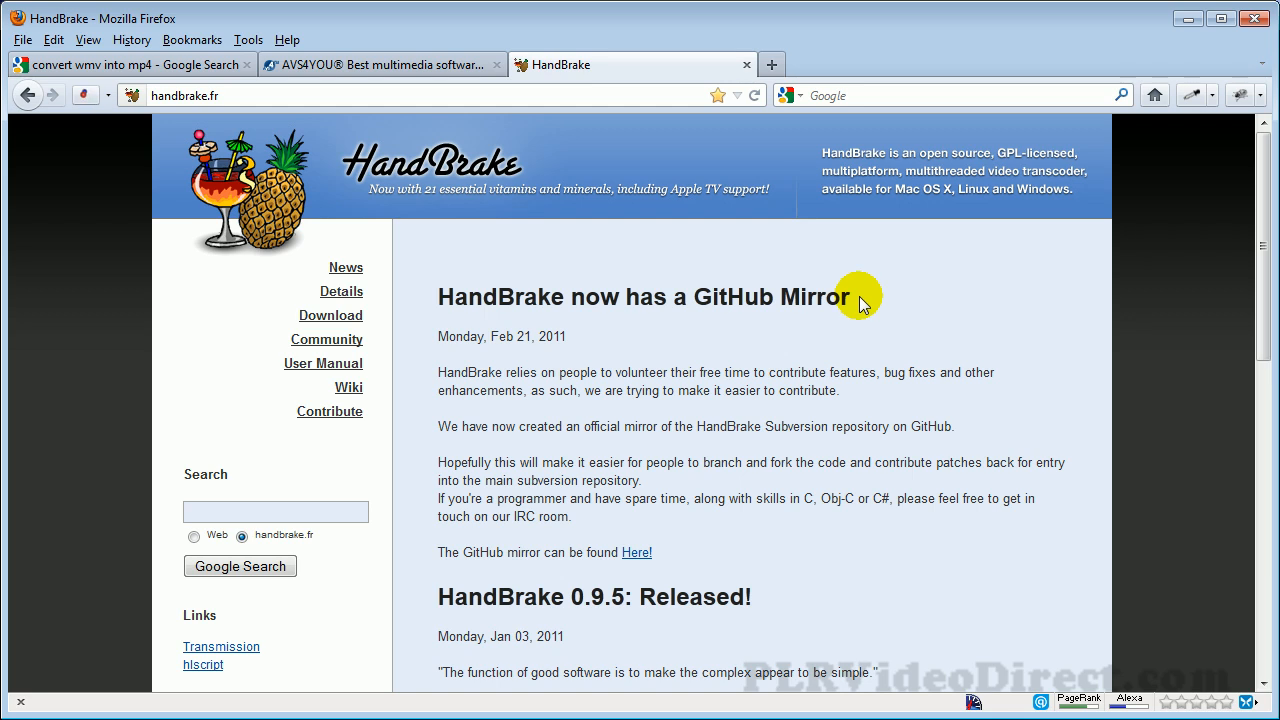
mouse_move(676, 358)
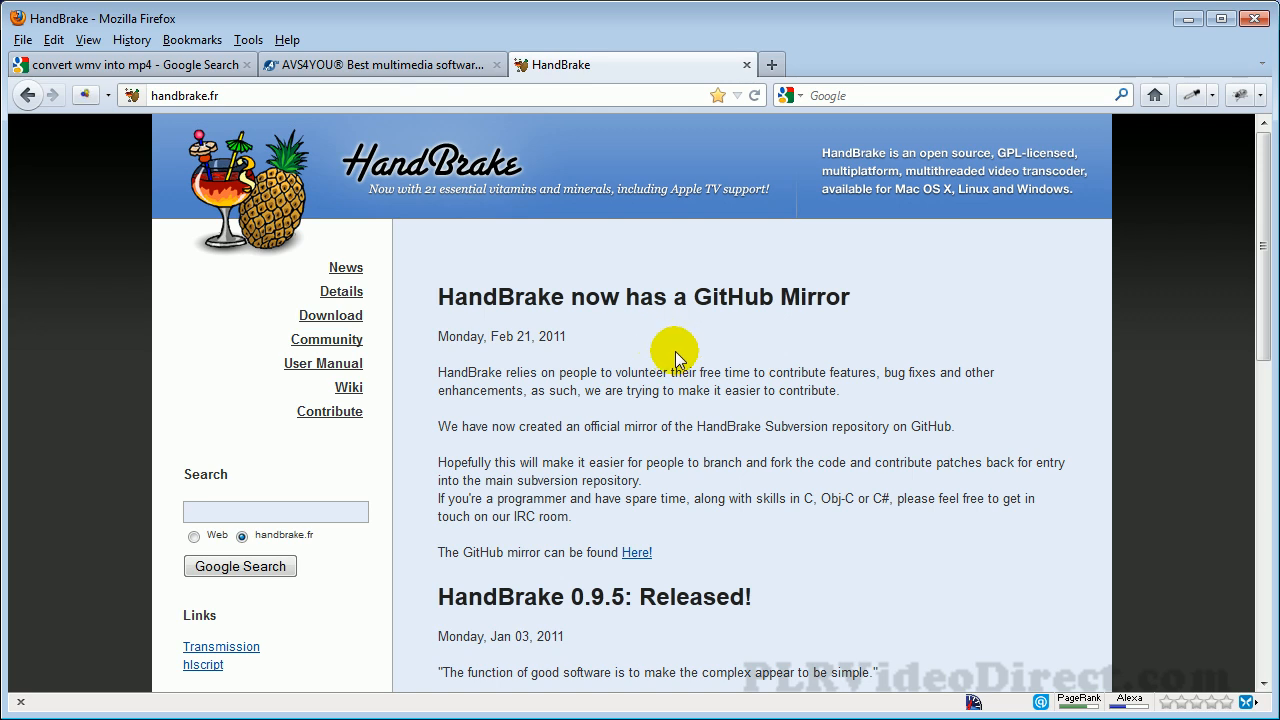
mouse_move(740, 486)
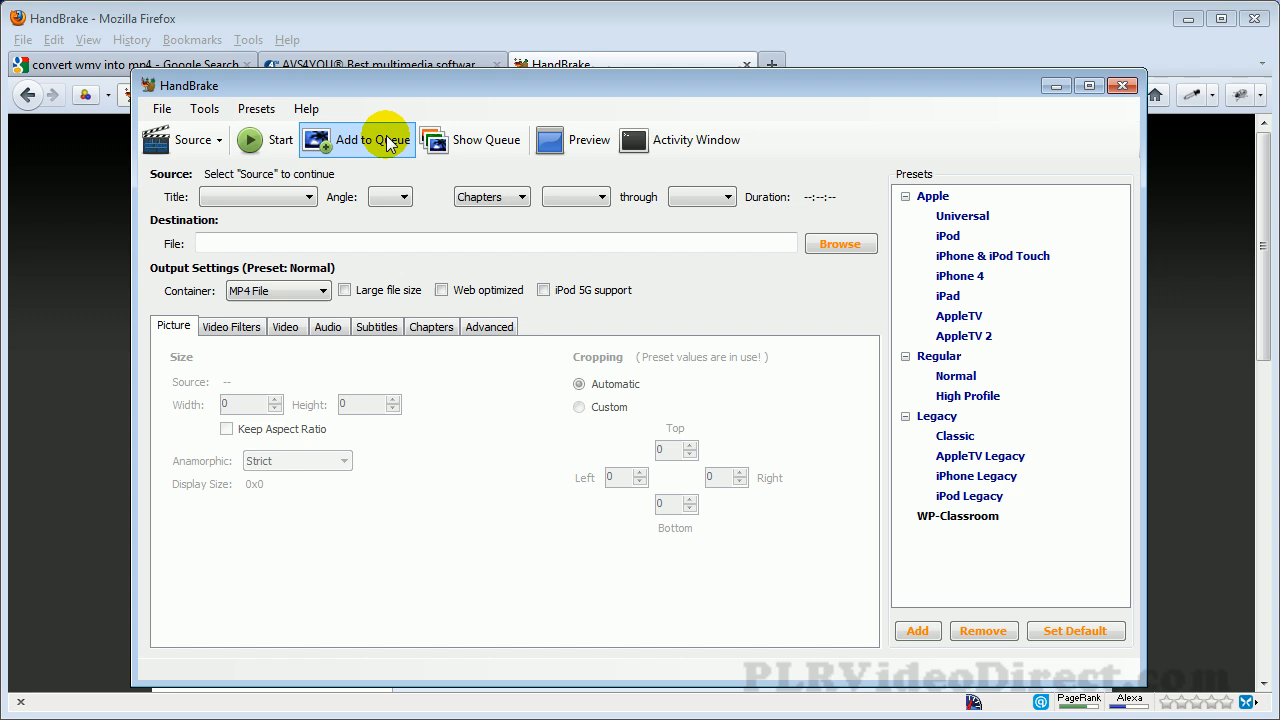
mouse_move(432, 468)
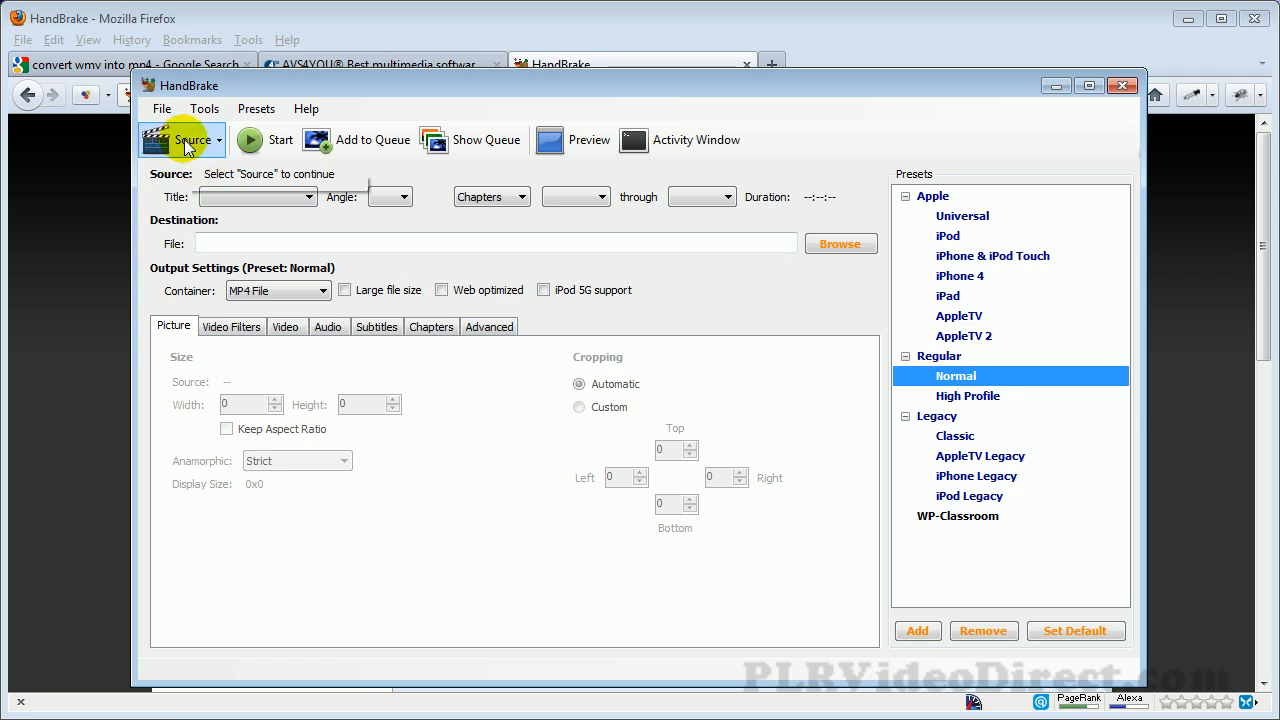
Load My2ndMovie.wmv as the source video file, showing a 1440 x 1080 picture
left_click(192, 140)
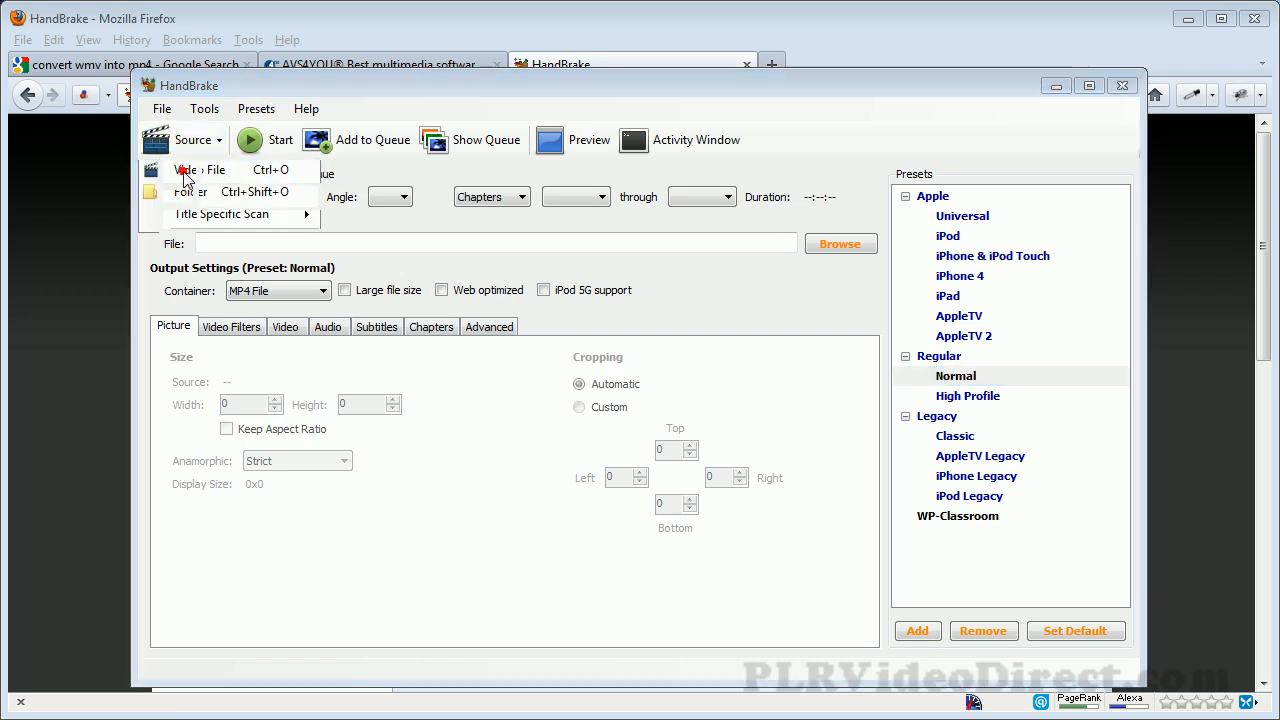
left_click(200, 168)
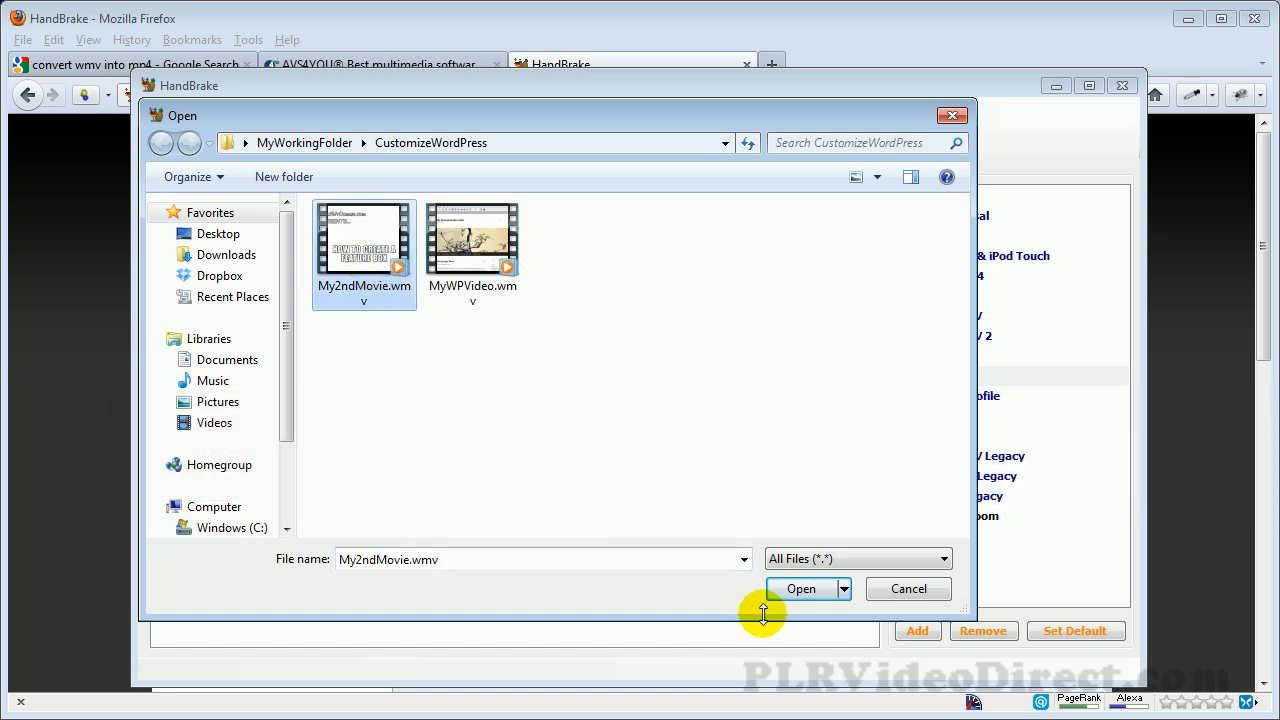
left_click(800, 588)
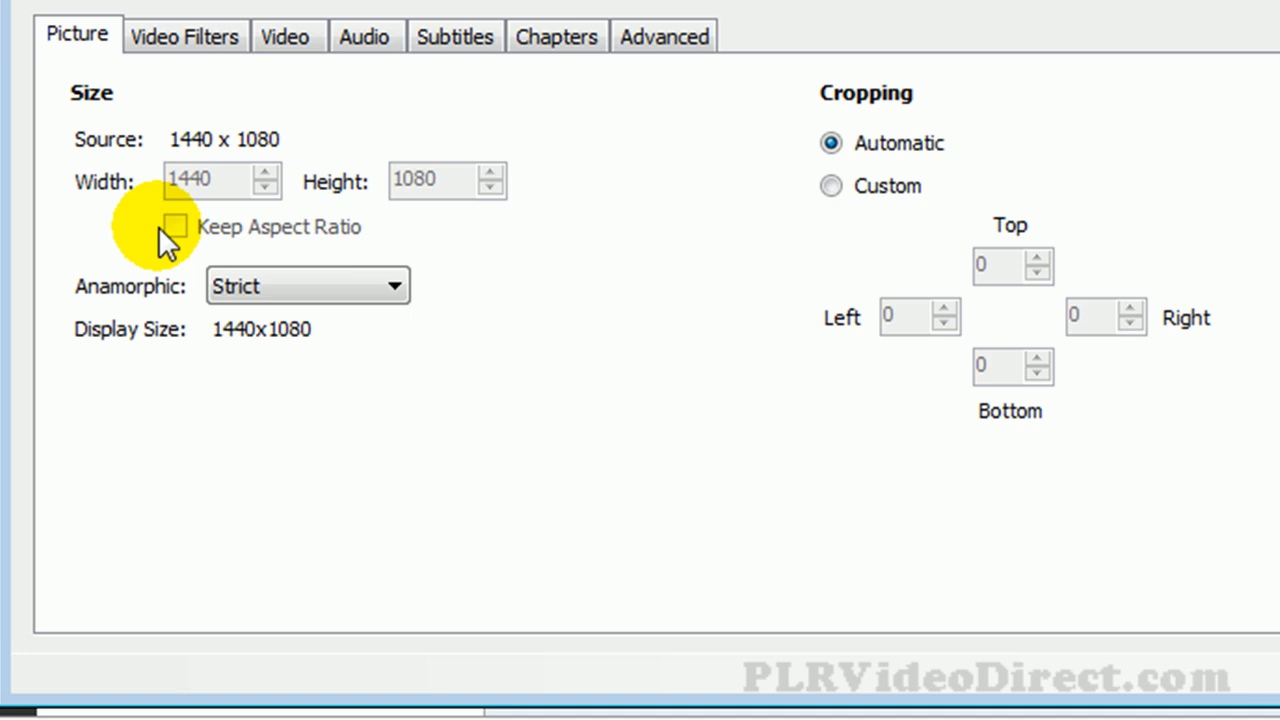
Set Anamorphic to Custom with display width 720, giving a 720 x 528 output picture
left_click(824, 186)
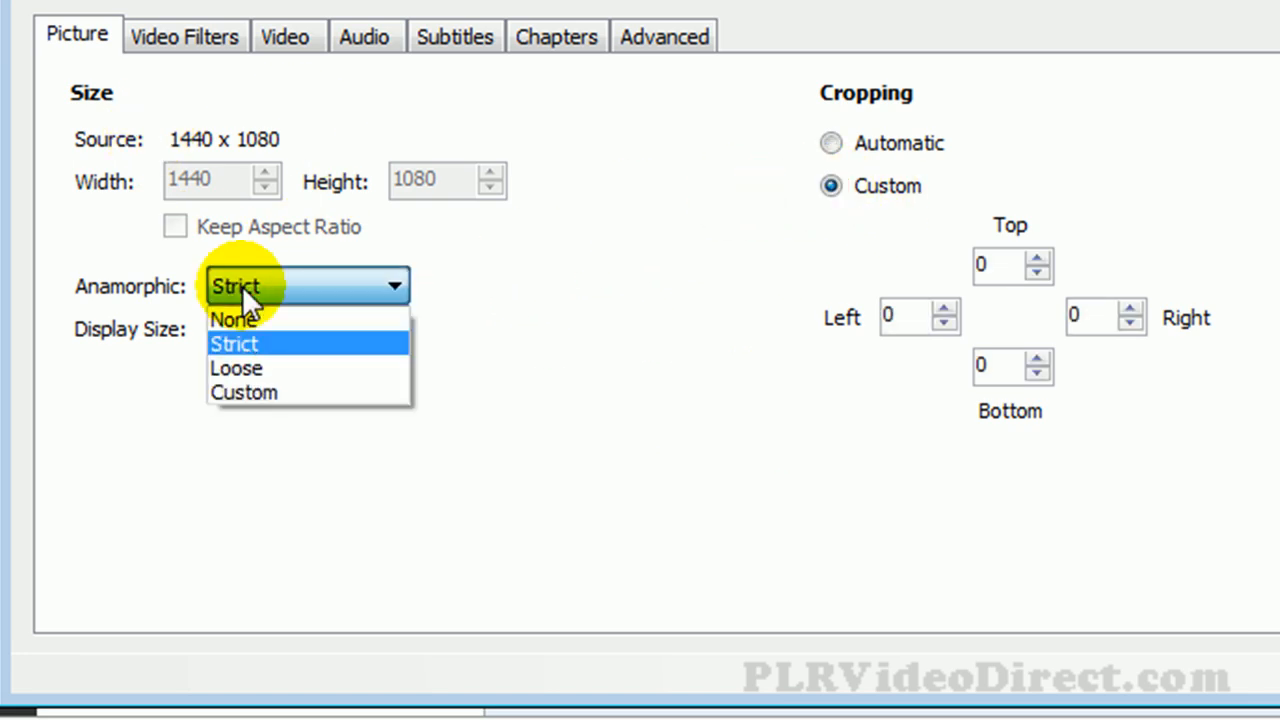
left_click(244, 392)
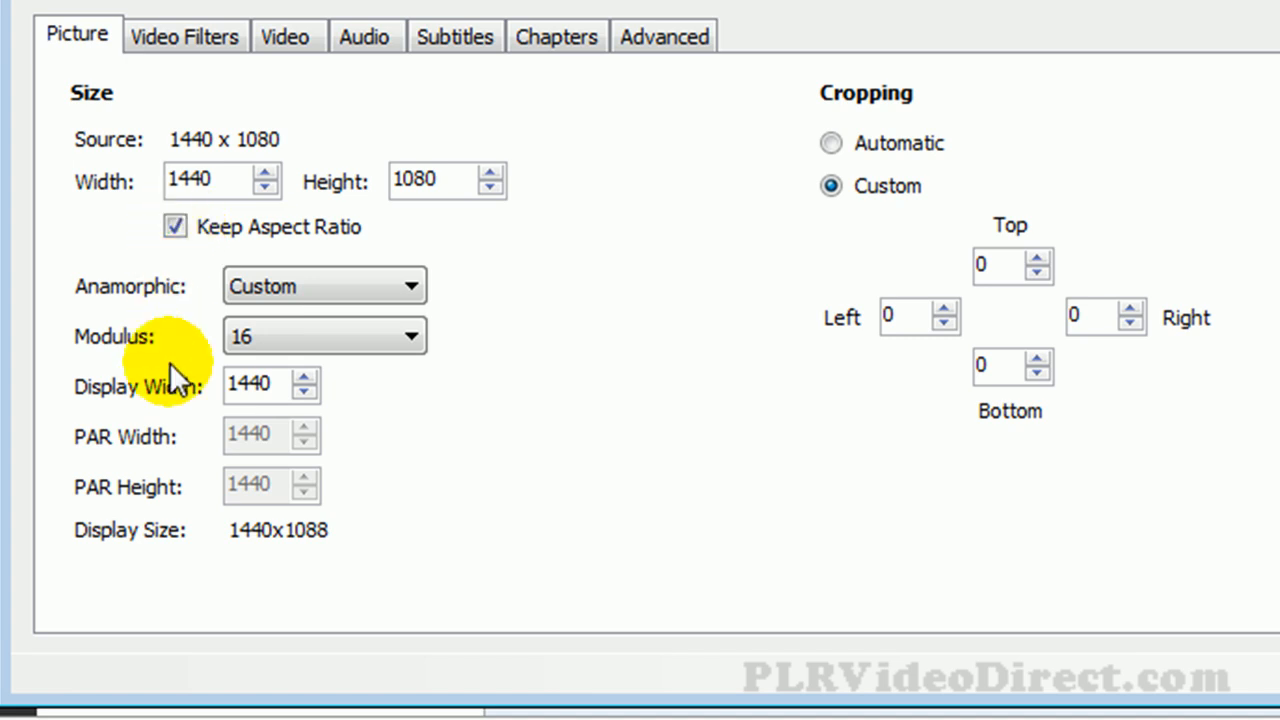
left_click(432, 180)
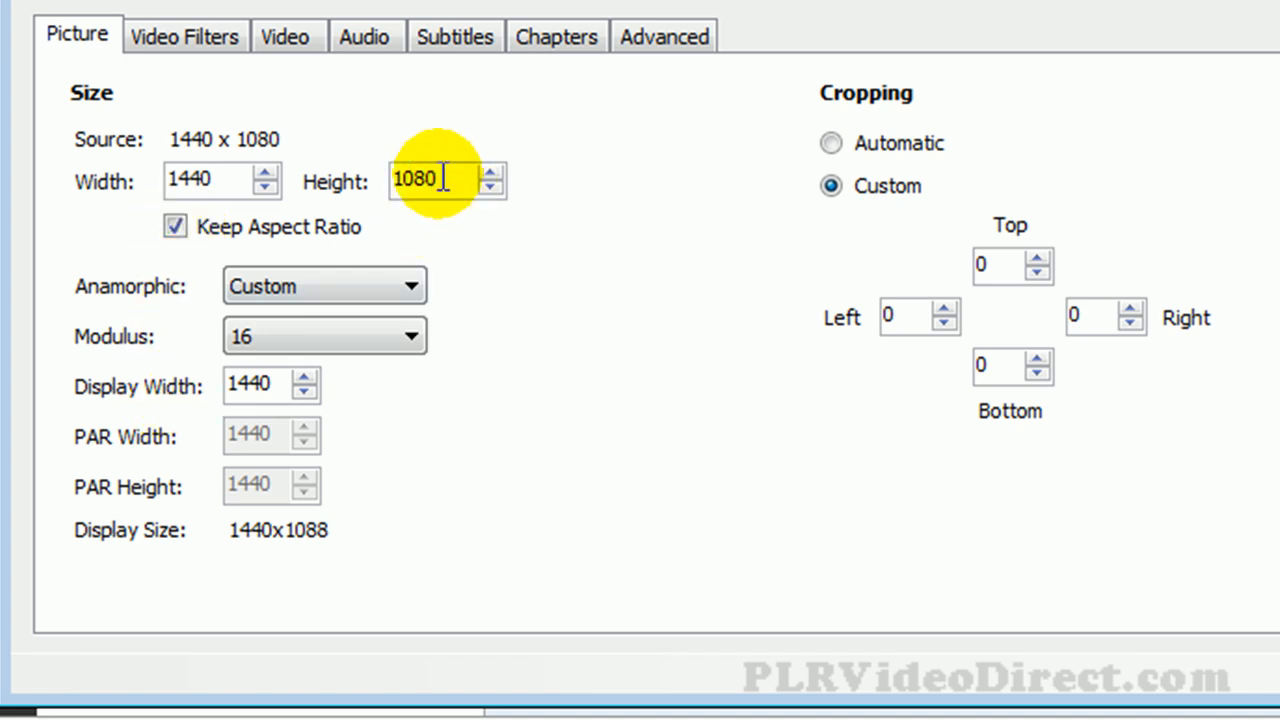
mouse_move(316, 192)
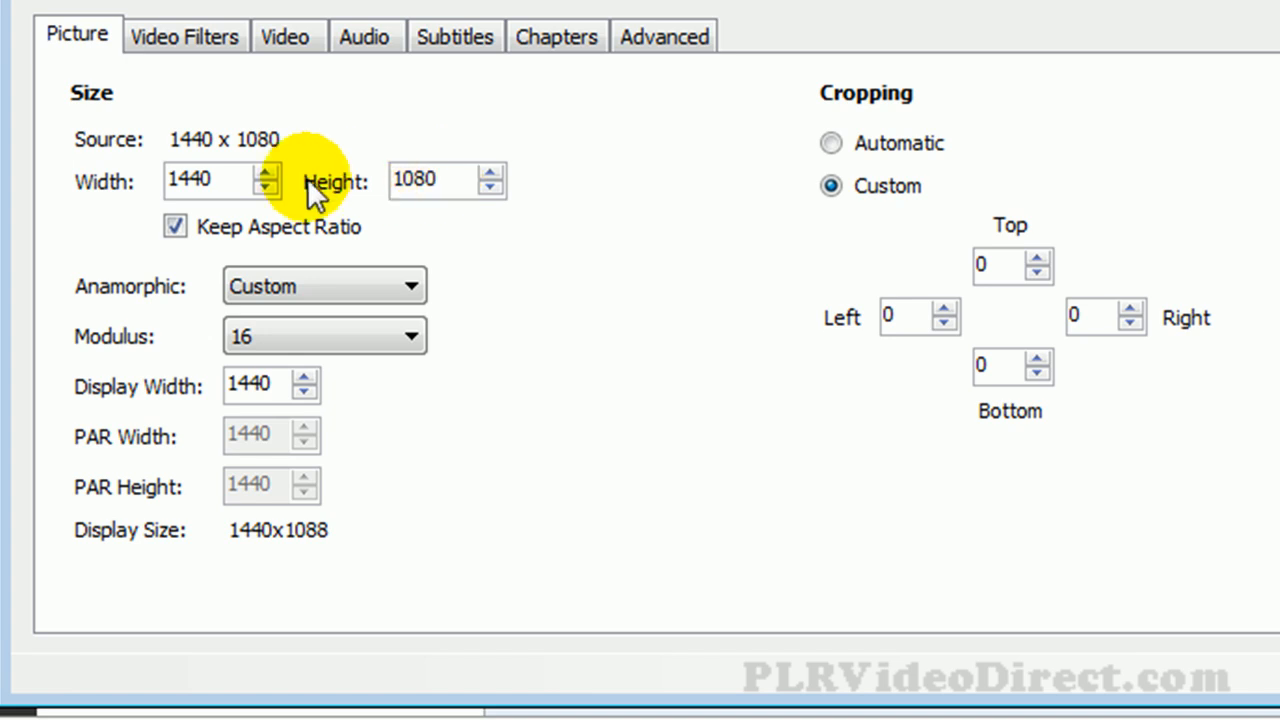
mouse_move(516, 224)
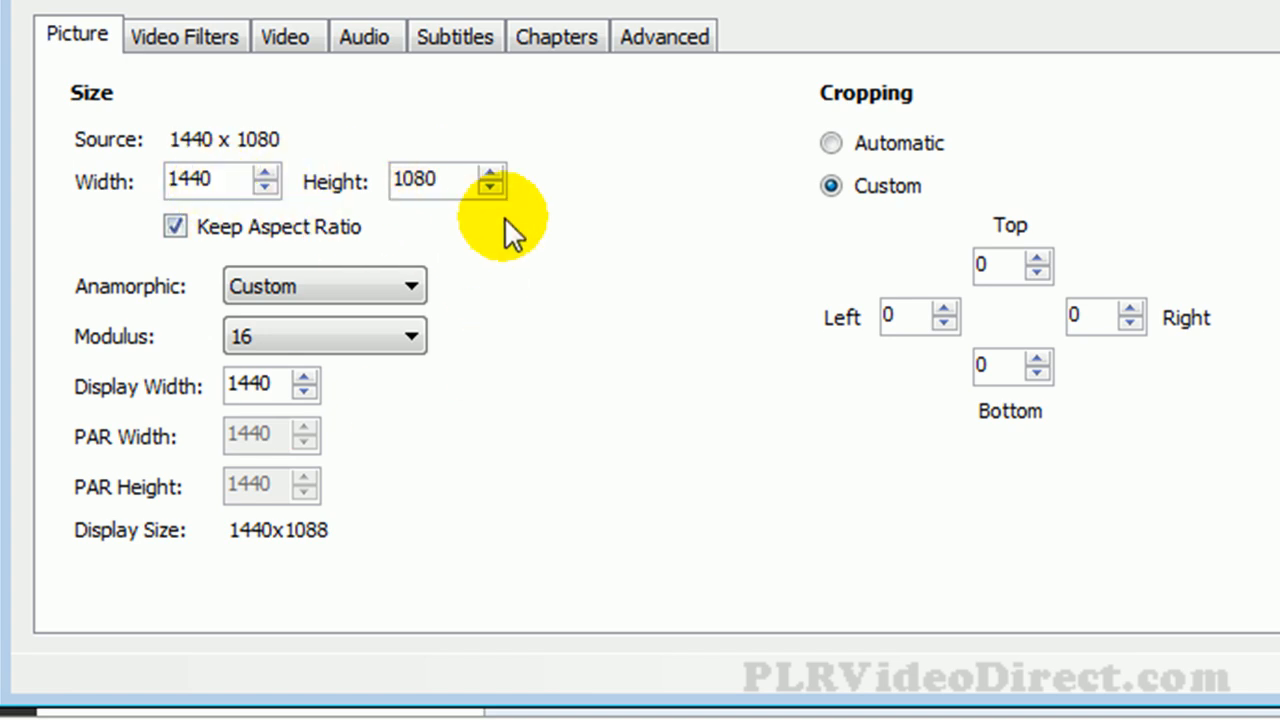
left_click(258, 386)
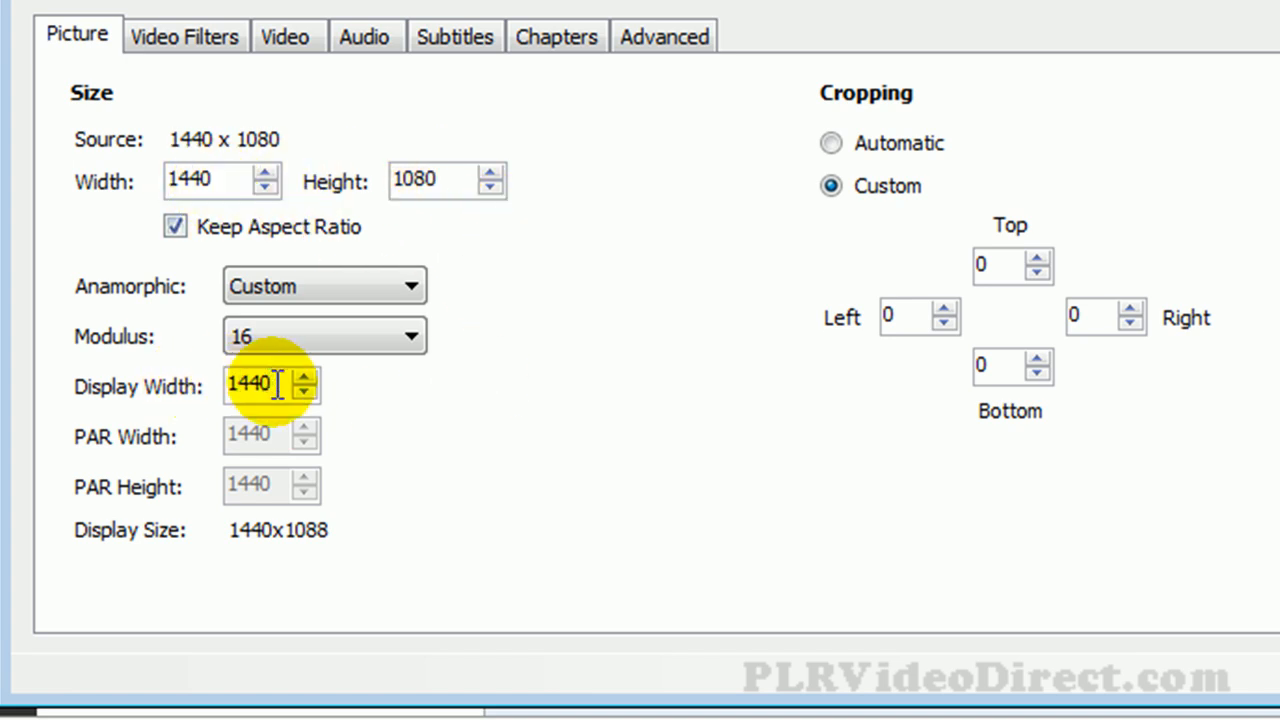
type("720")
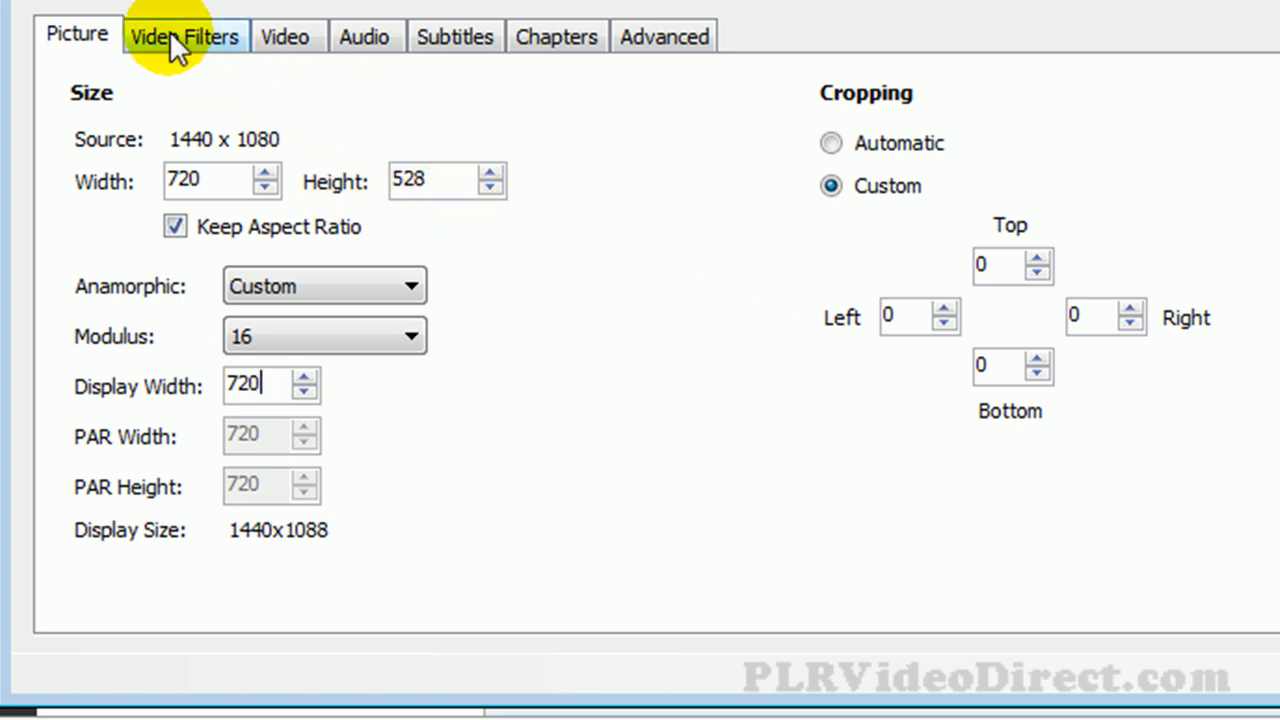
Encode the H.264 video at an average bitrate of 600 kbps with 2-pass encoding enabled
left_click(284, 36)
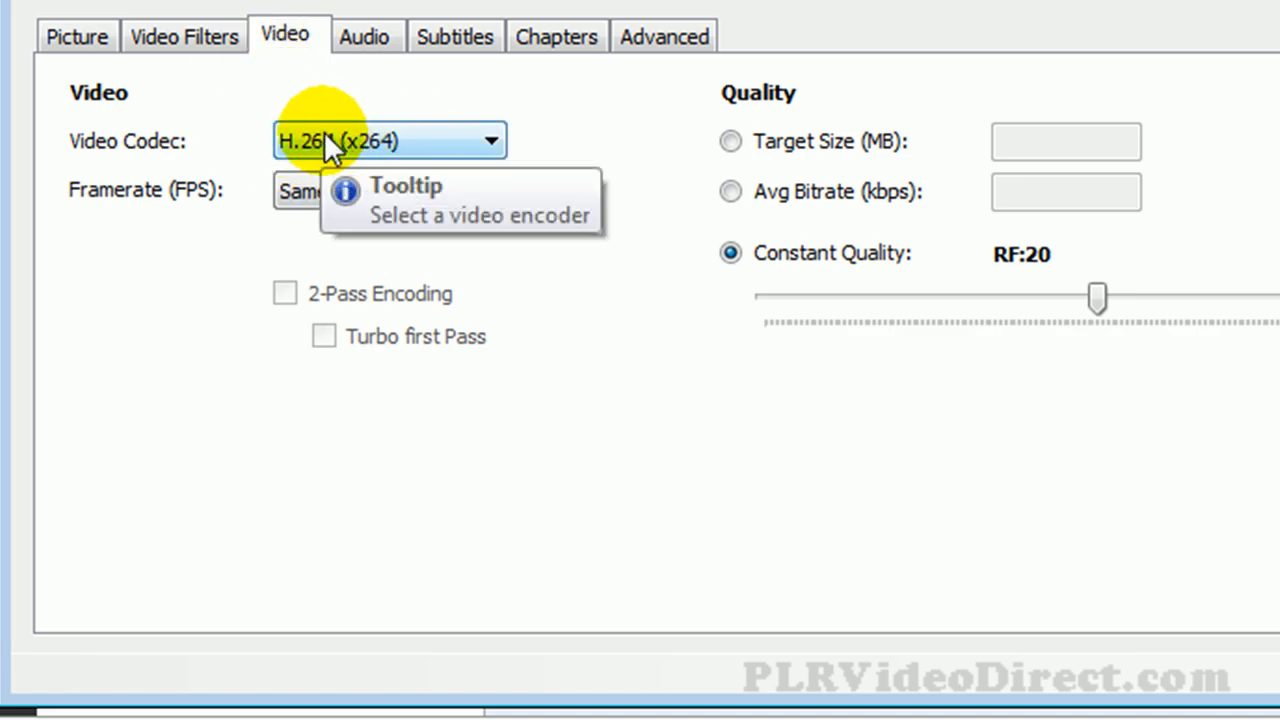
mouse_move(420, 160)
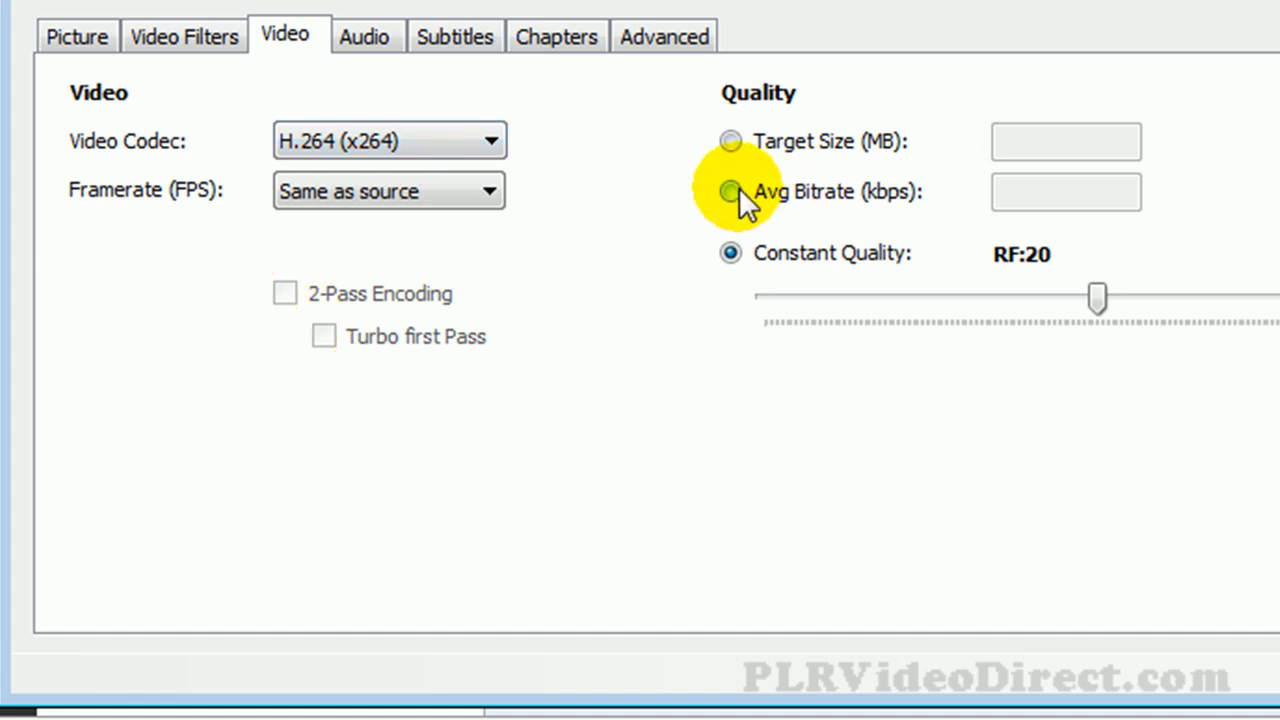
left_click(724, 192)
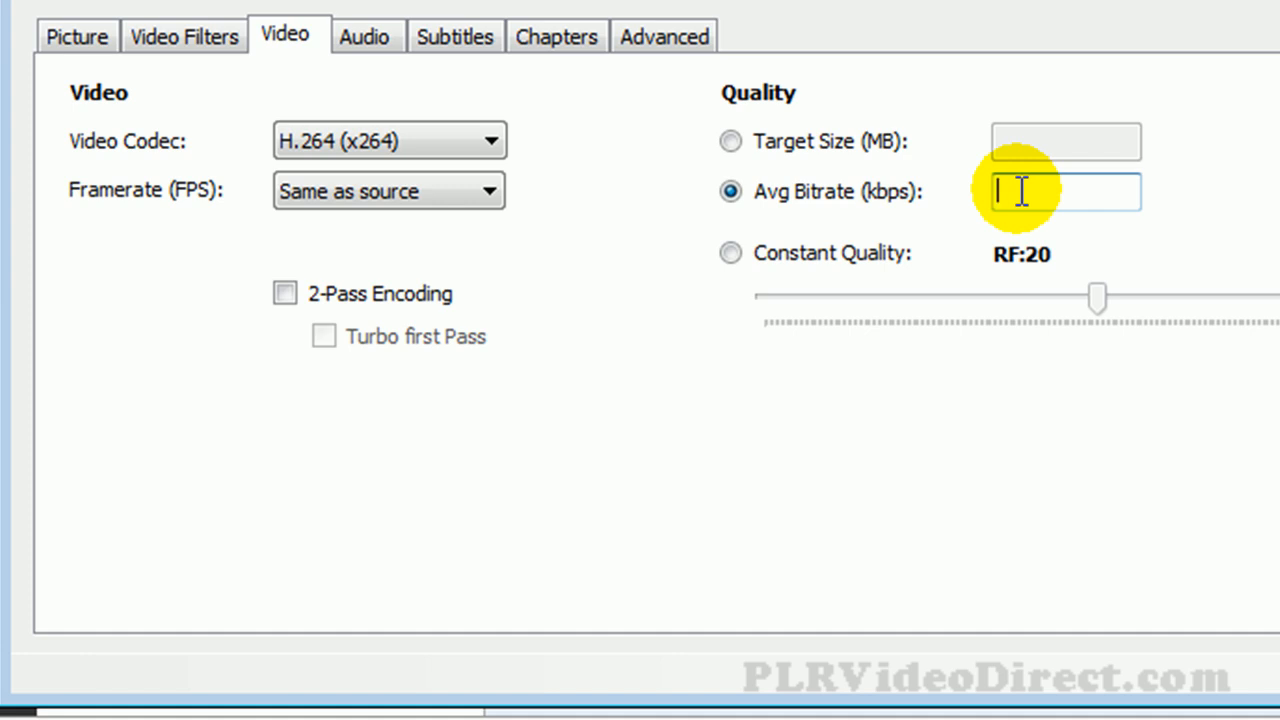
type("600")
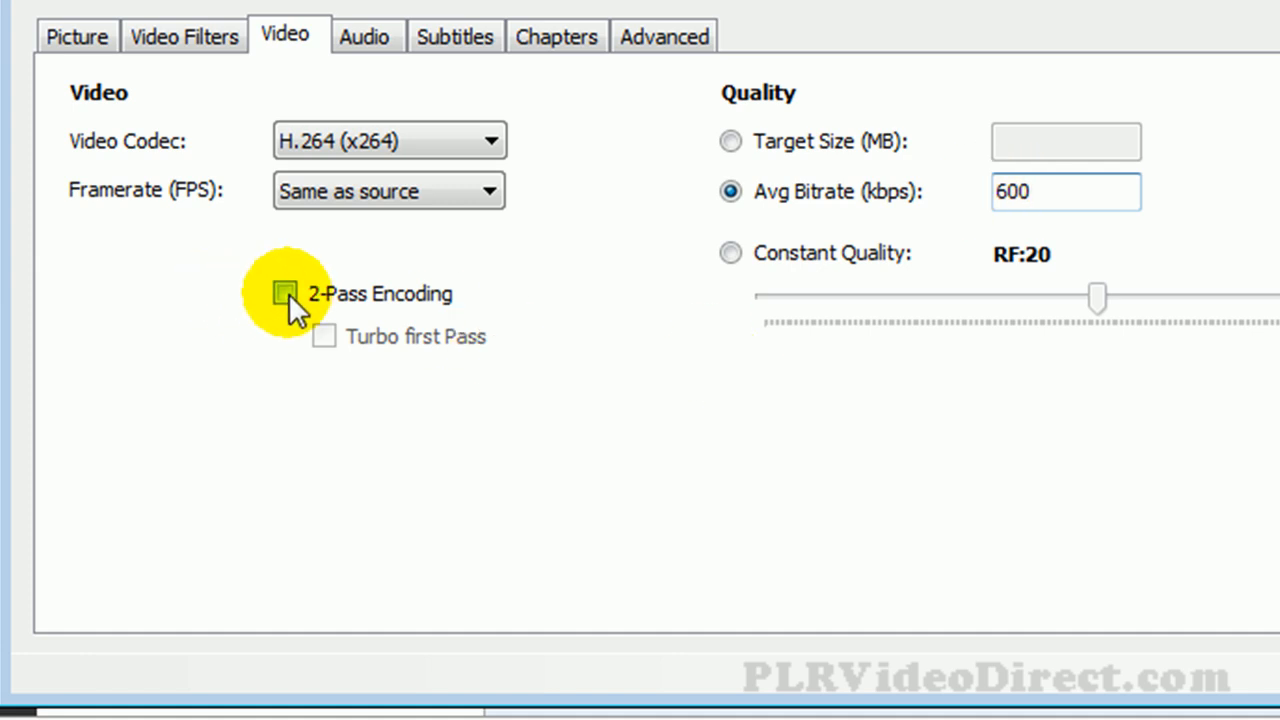
left_click(284, 292)
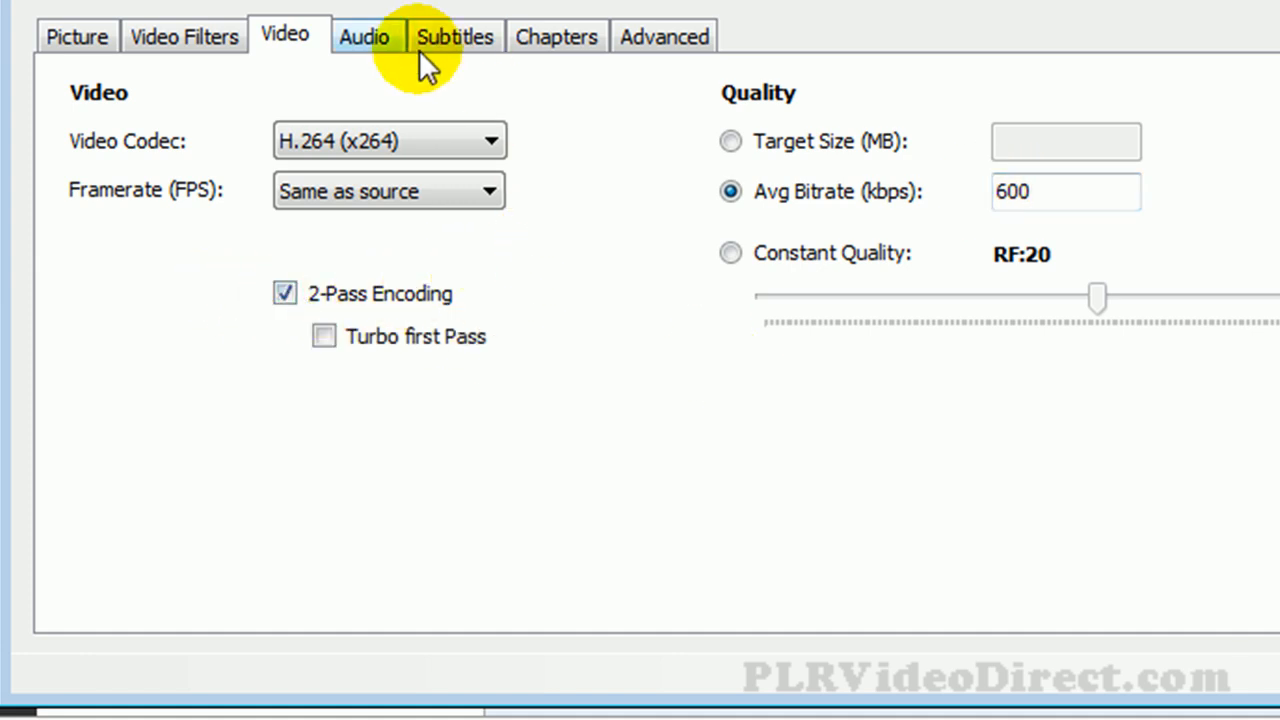
Set the audio track's bitrate to 128 instead of 160
left_click(370, 36)
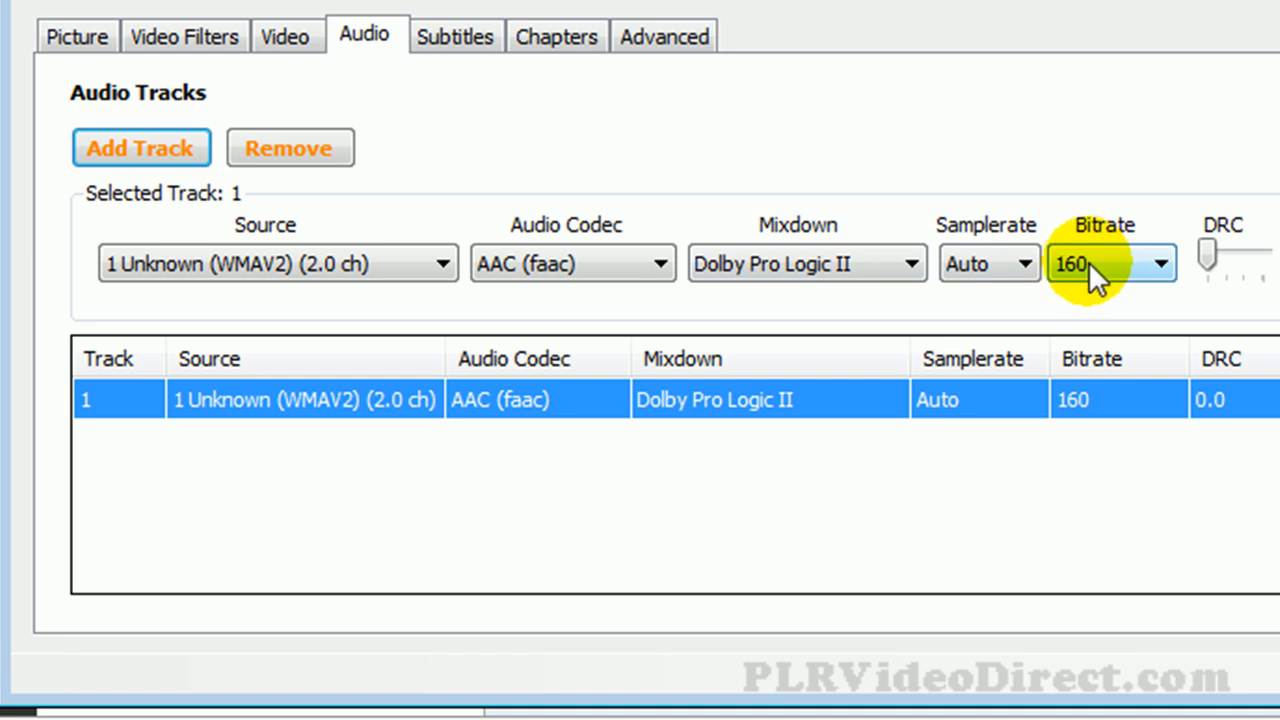
left_click(1158, 264)
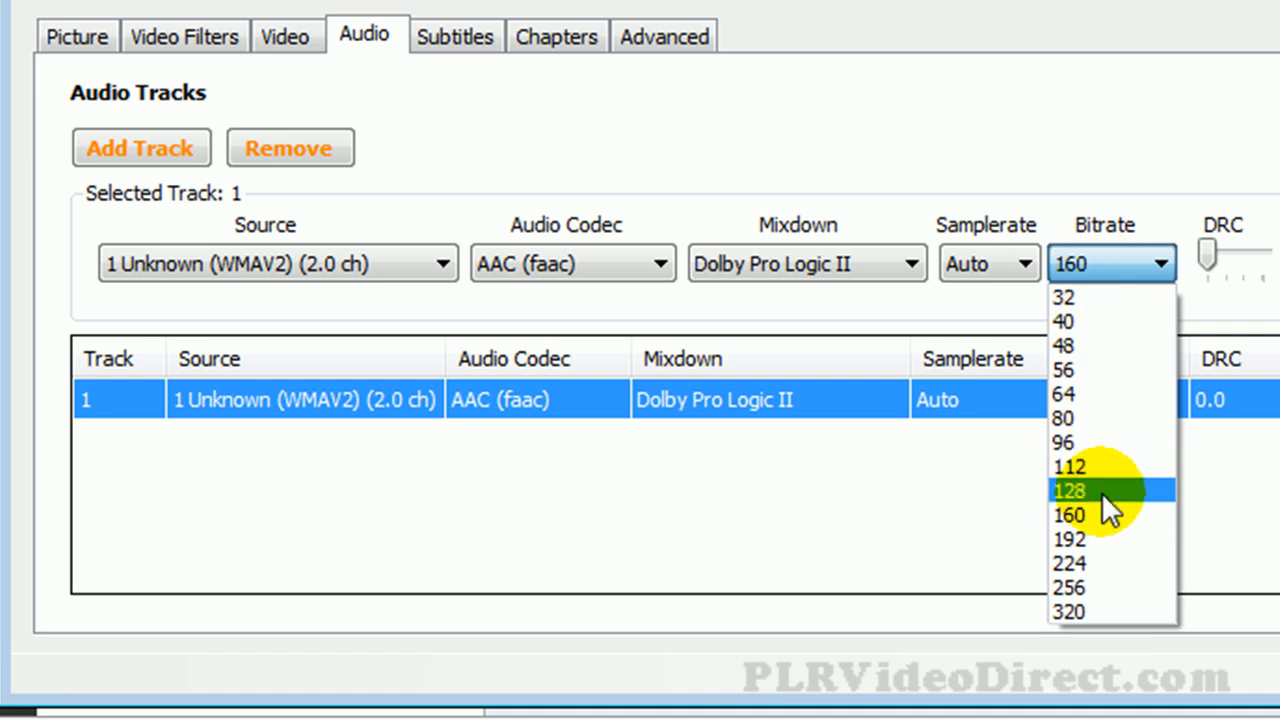
left_click(1070, 490)
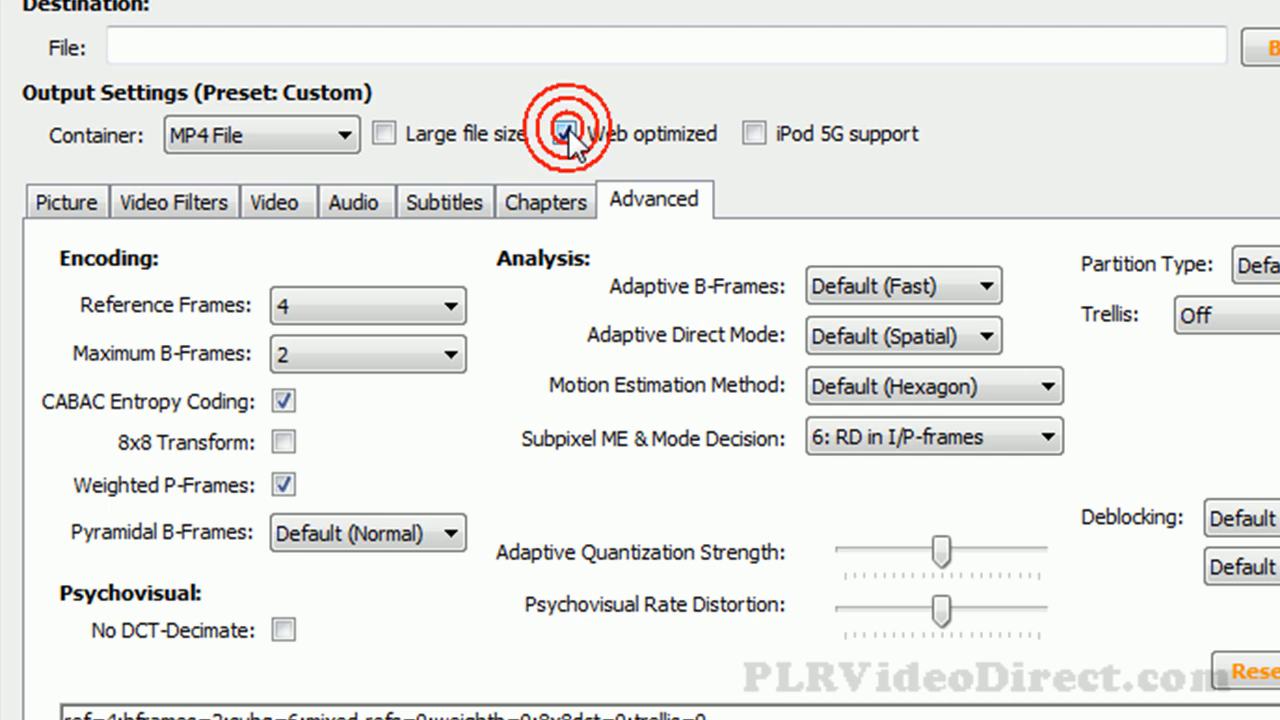
Enable Web optimized for the MP4 output under Output Settings
left_click(560, 136)
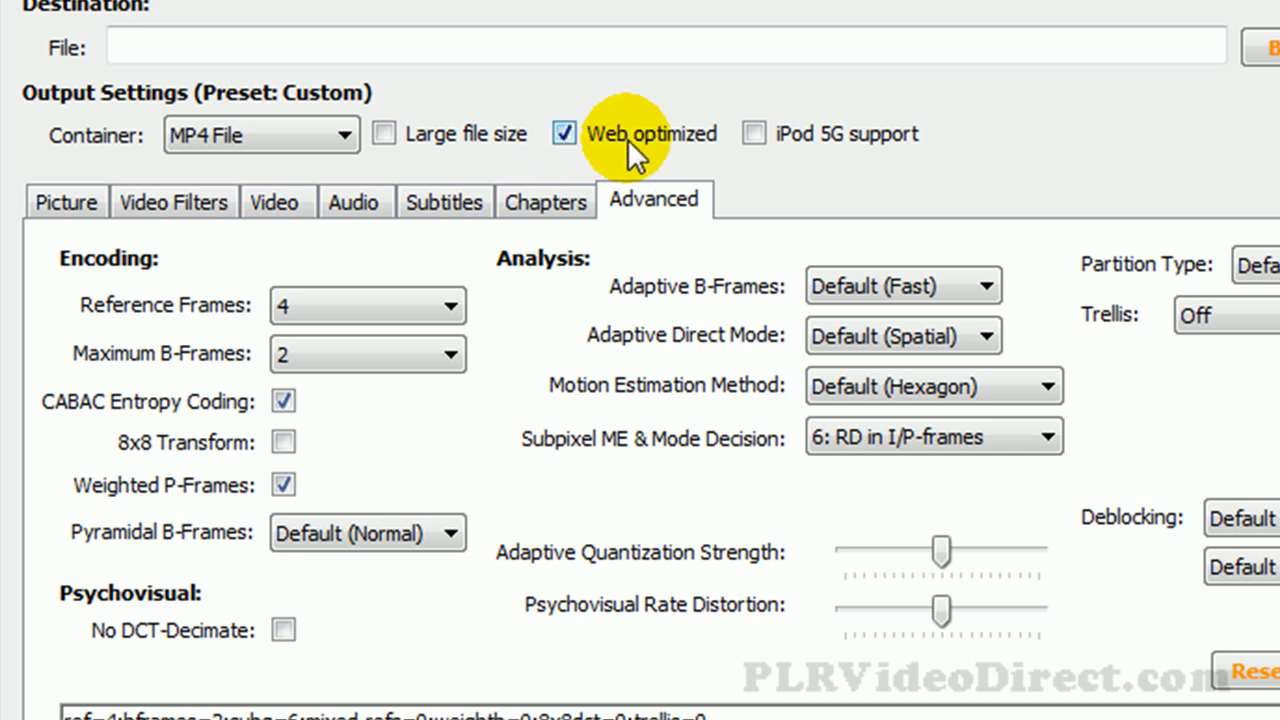
mouse_move(260, 148)
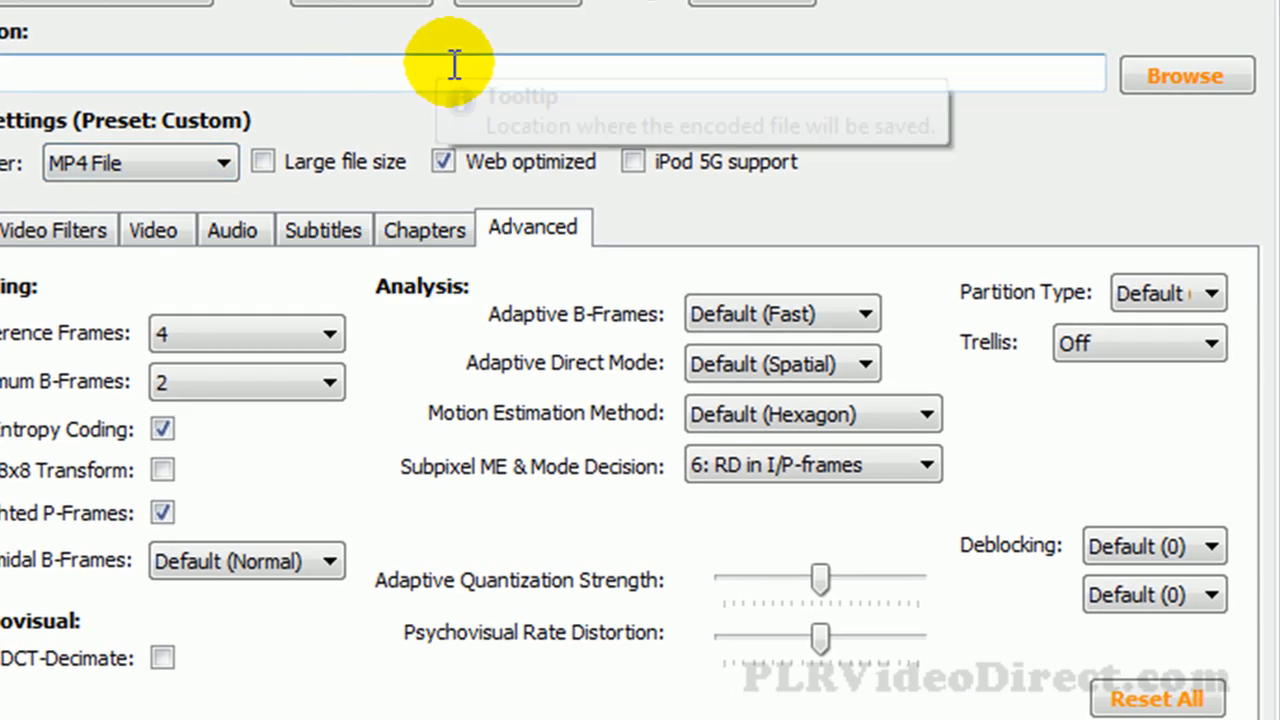
mouse_move(1040, 80)
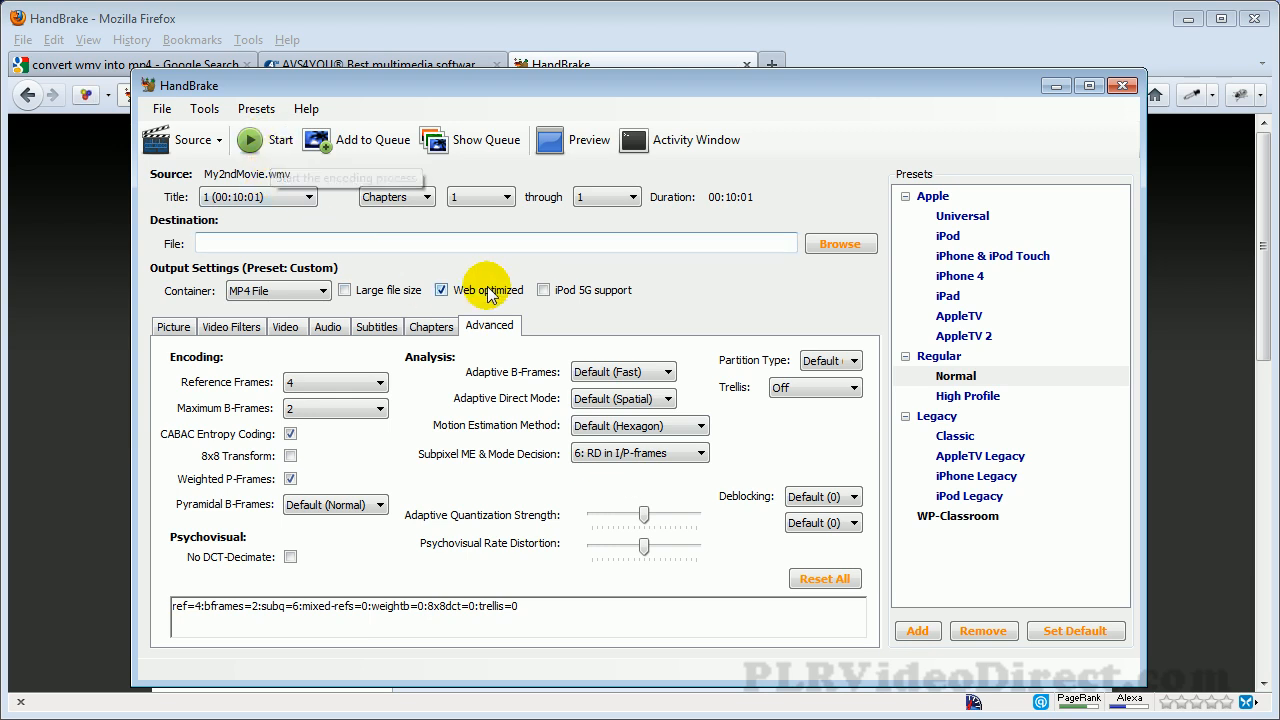
mouse_move(188, 140)
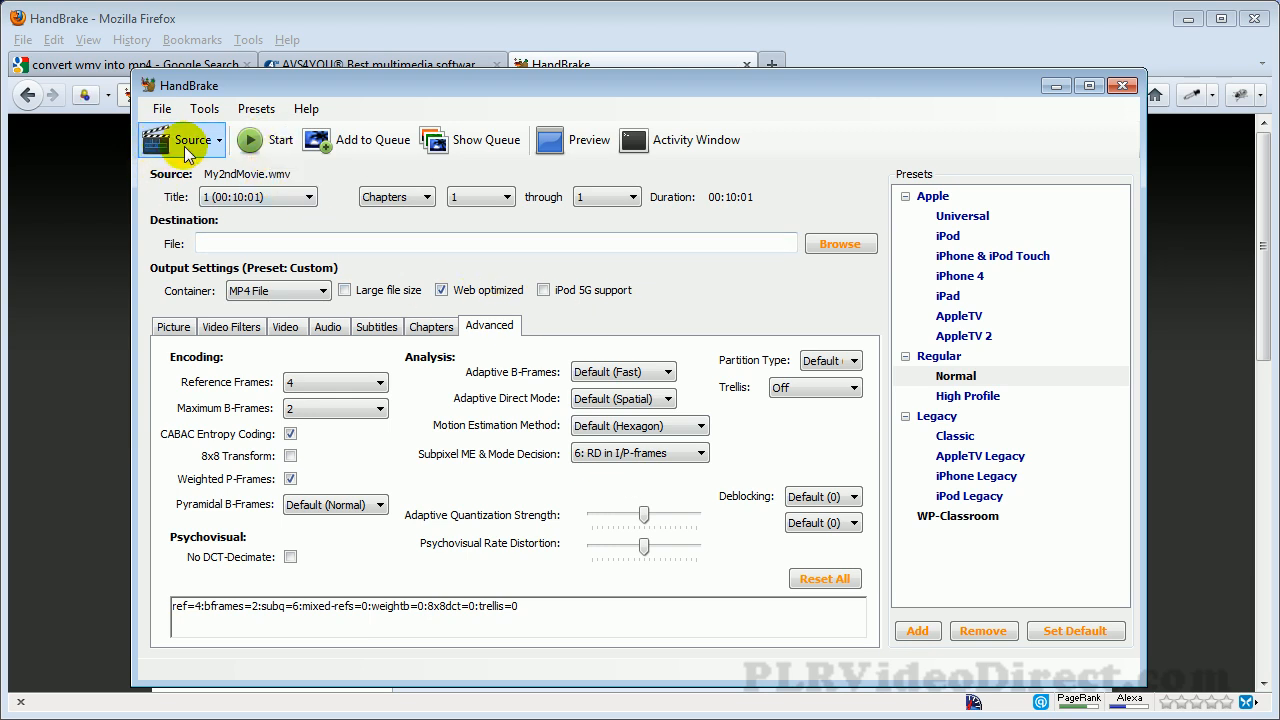
mouse_move(512, 240)
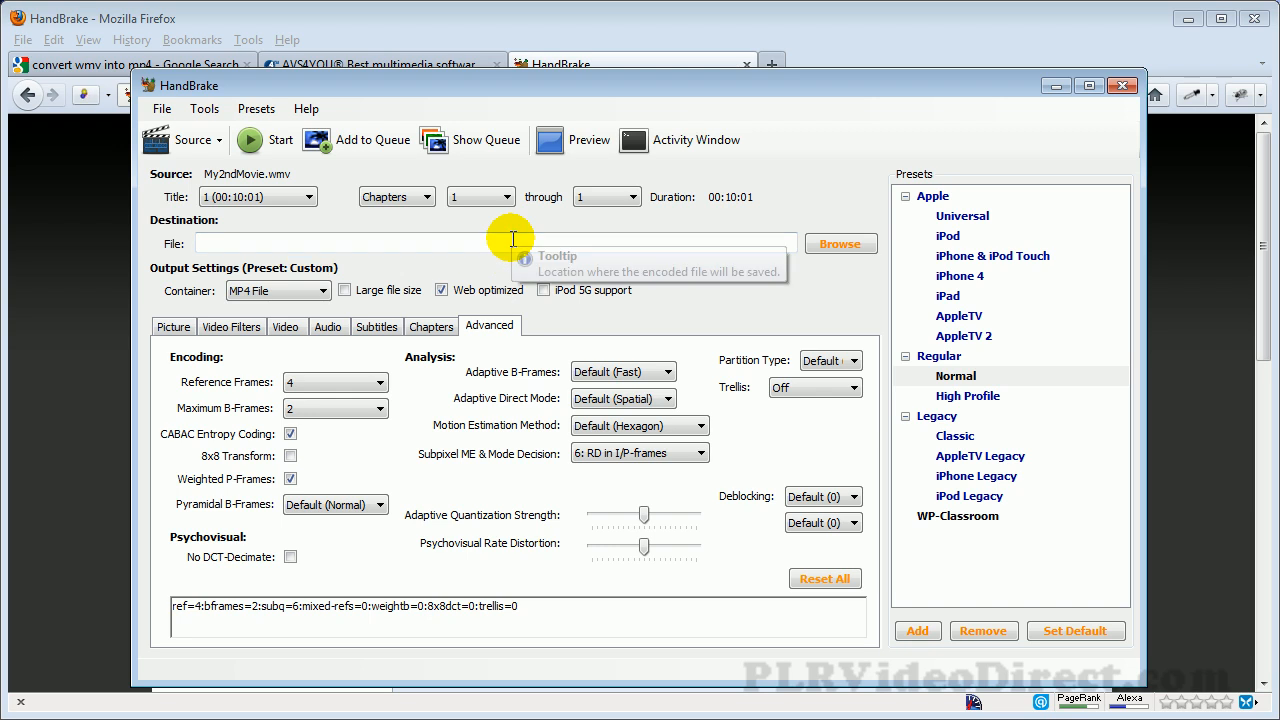
mouse_move(484, 248)
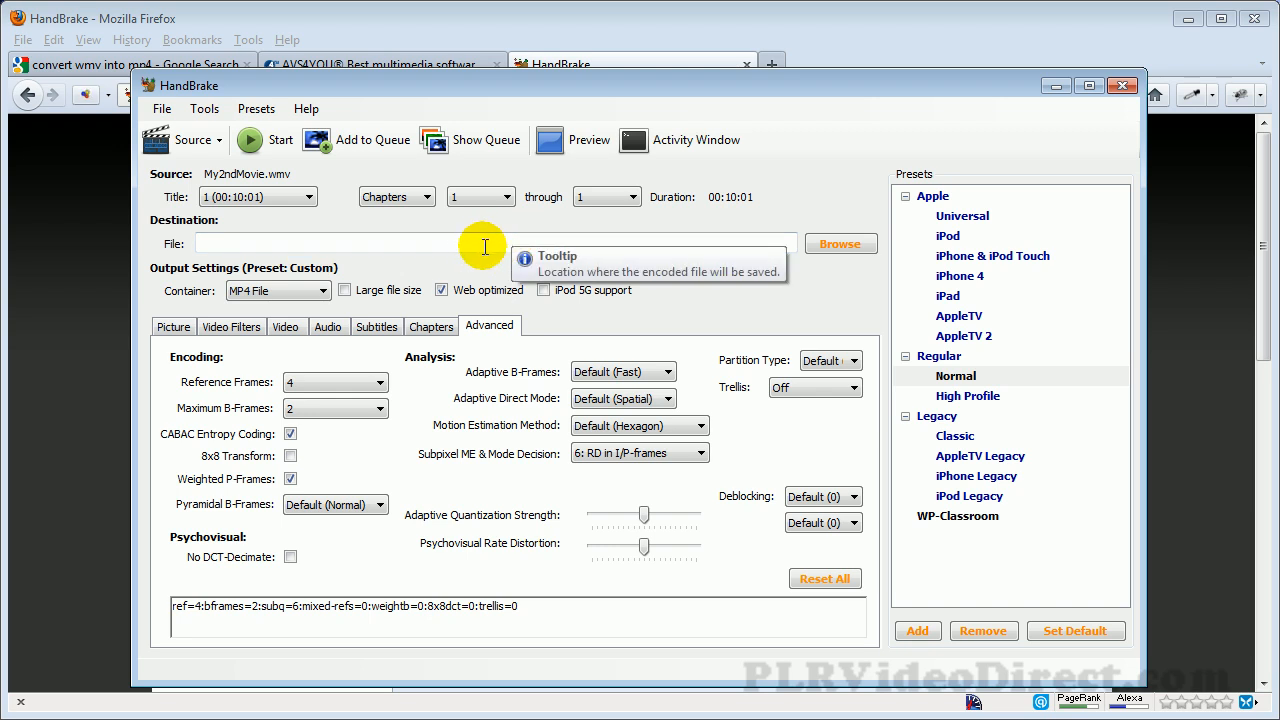
mouse_move(468, 278)
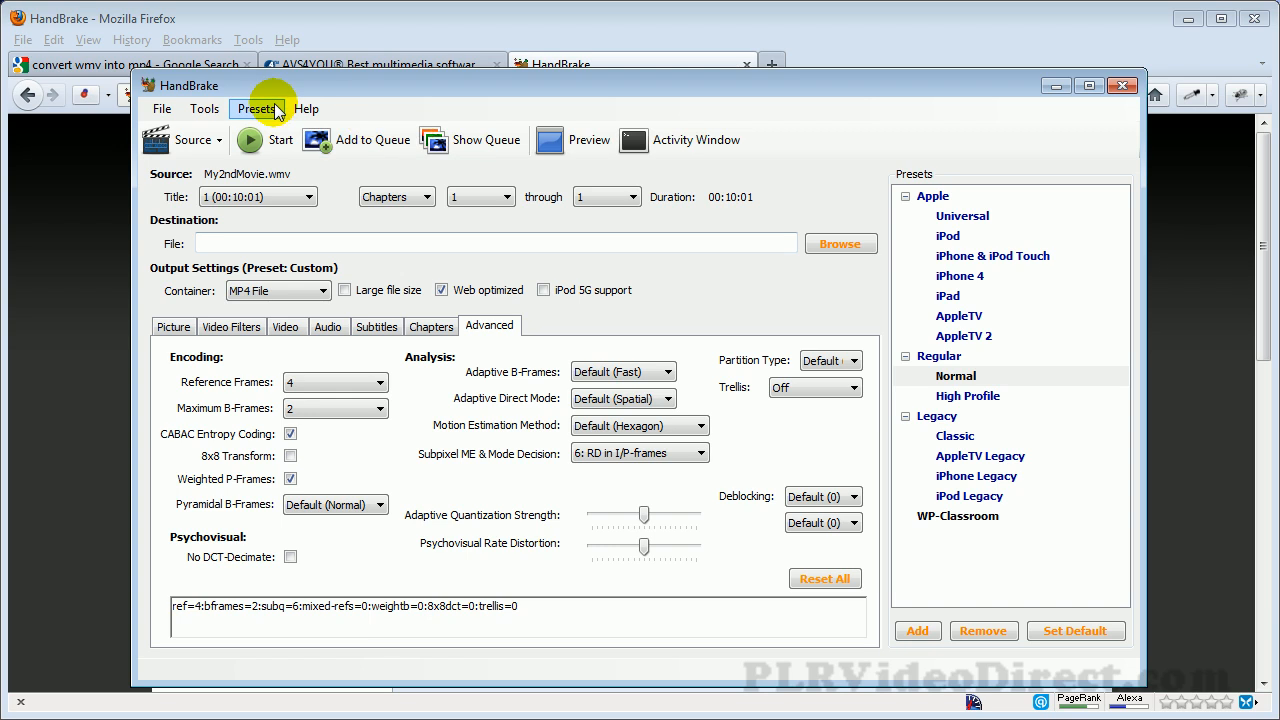
mouse_move(518, 384)
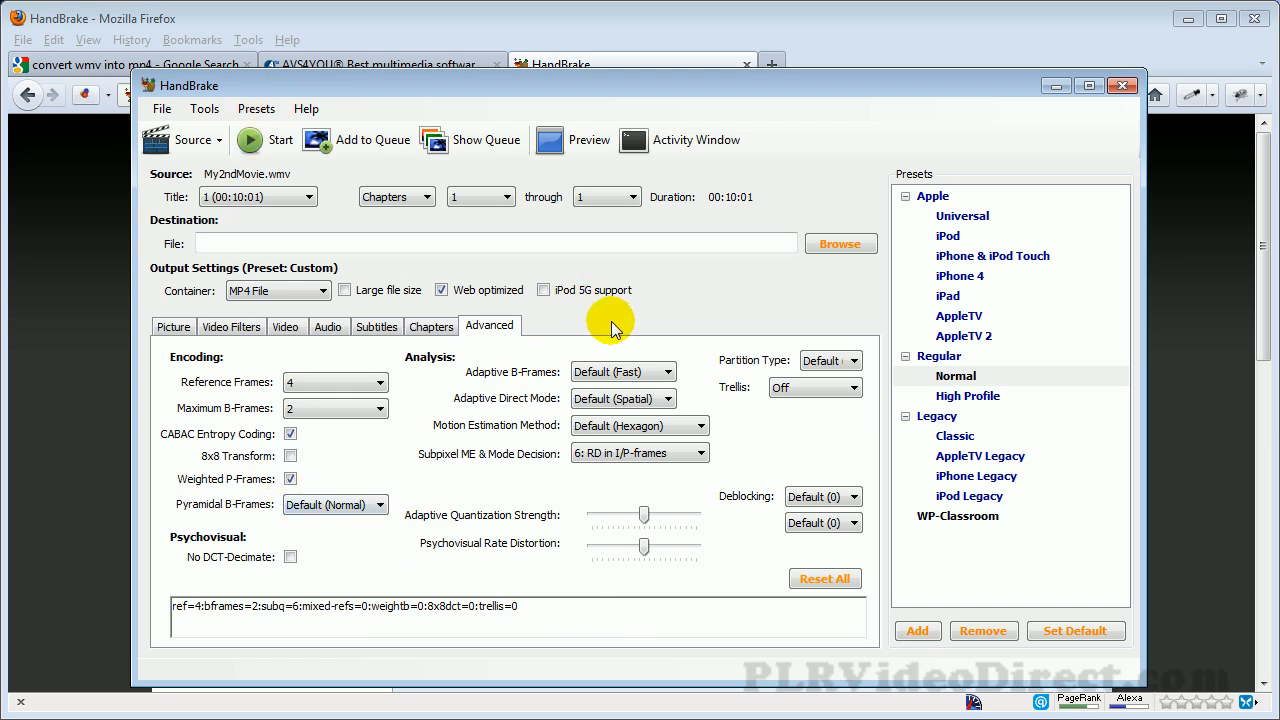
mouse_move(600, 336)
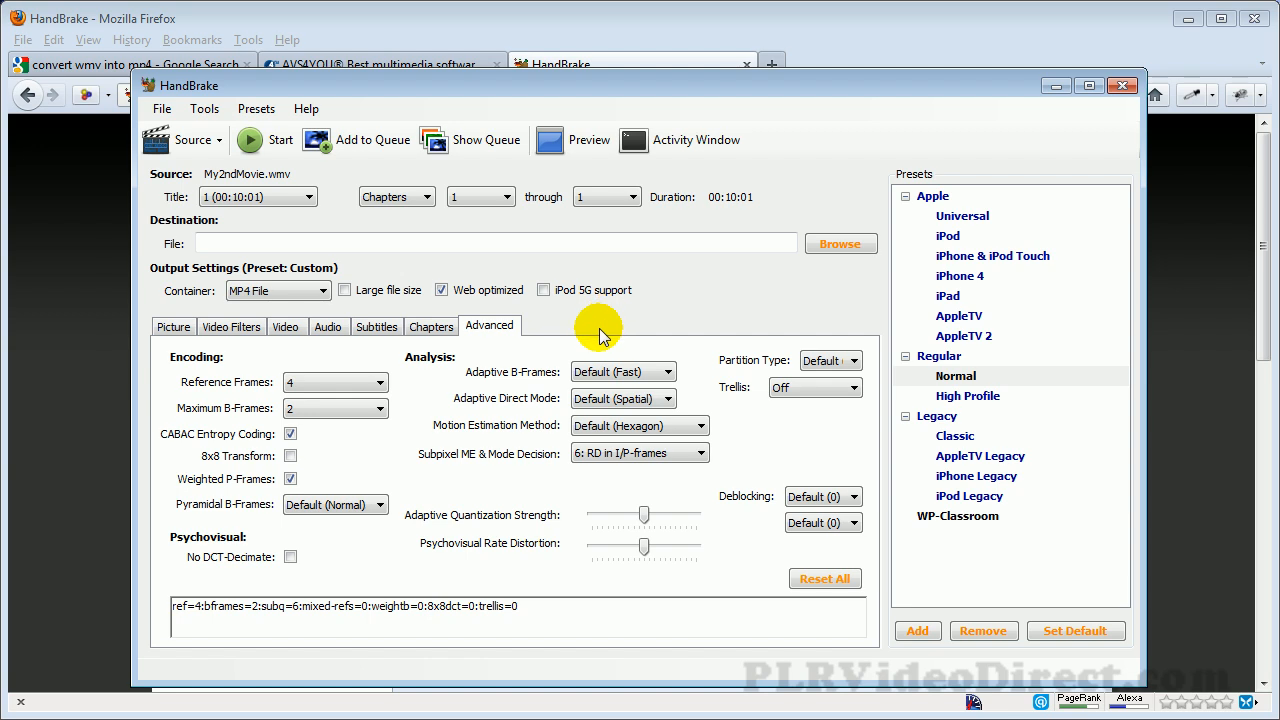